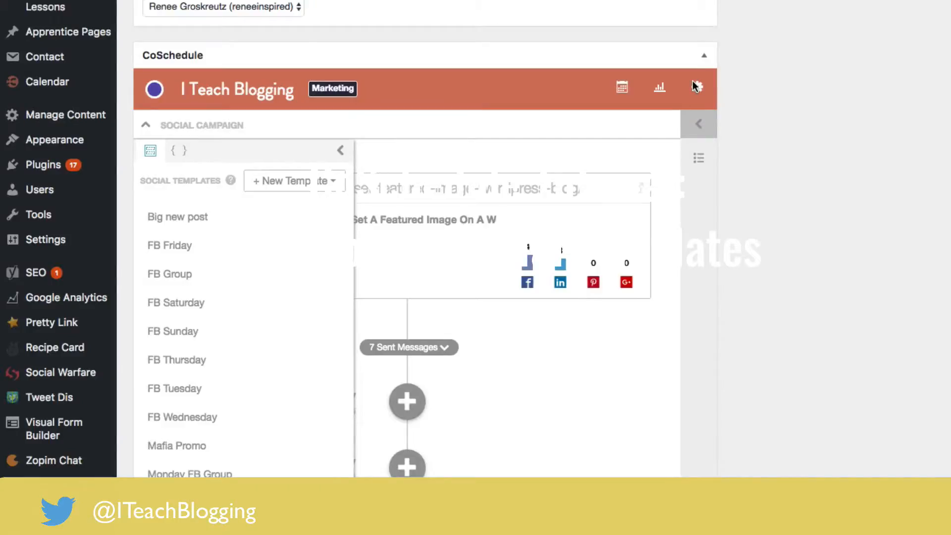
mouse_move(794, 94)
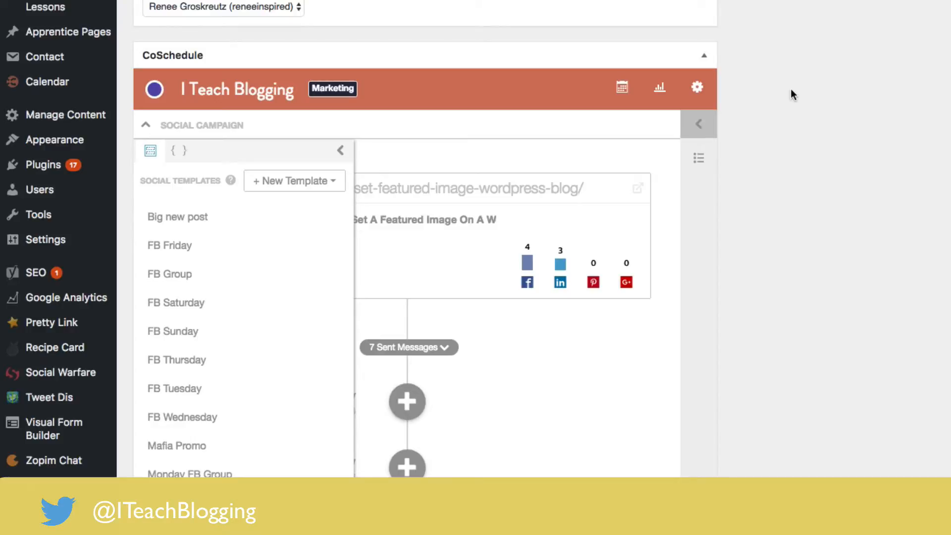
Step: Scroll from the post body down to the CoSchedule box and reopen the saved Social Templates list
scroll(down, 3)
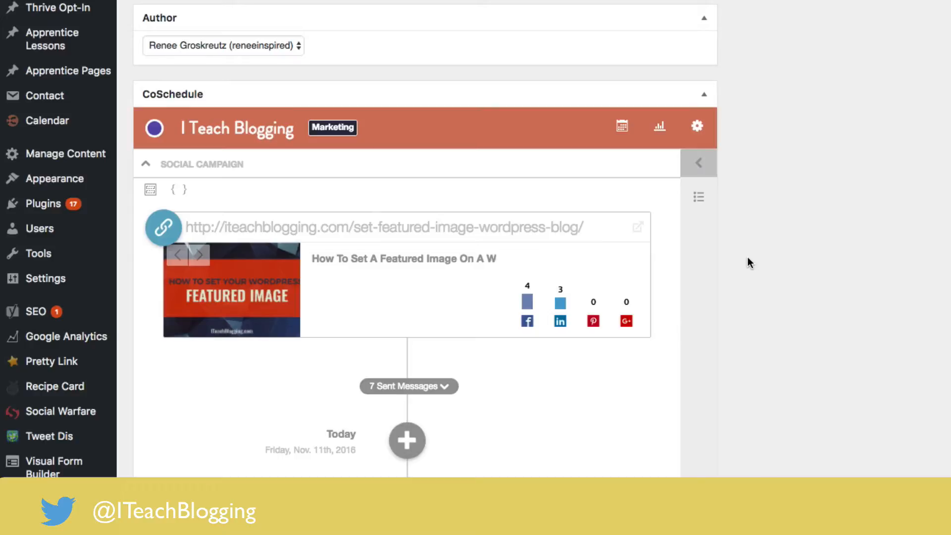
click(149, 189)
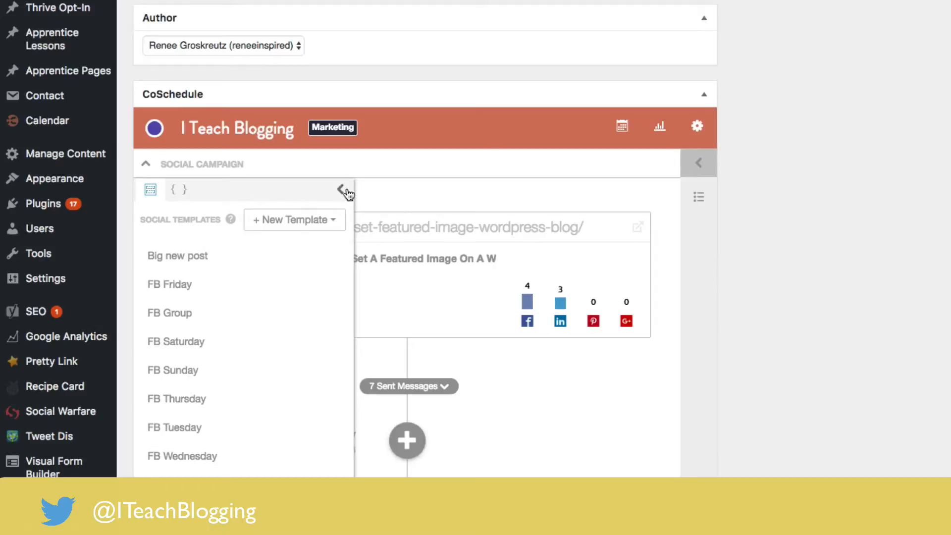
scroll(down, 3)
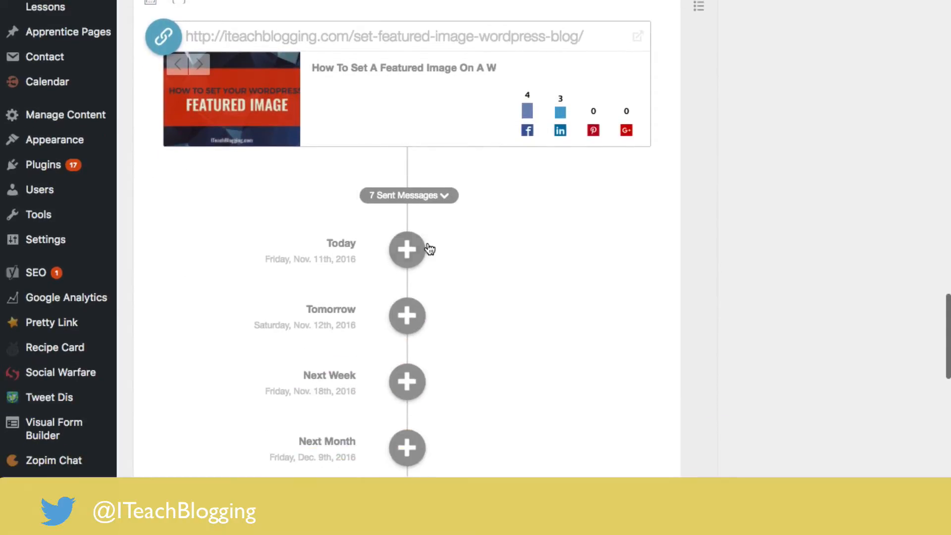
scroll(down, 3)
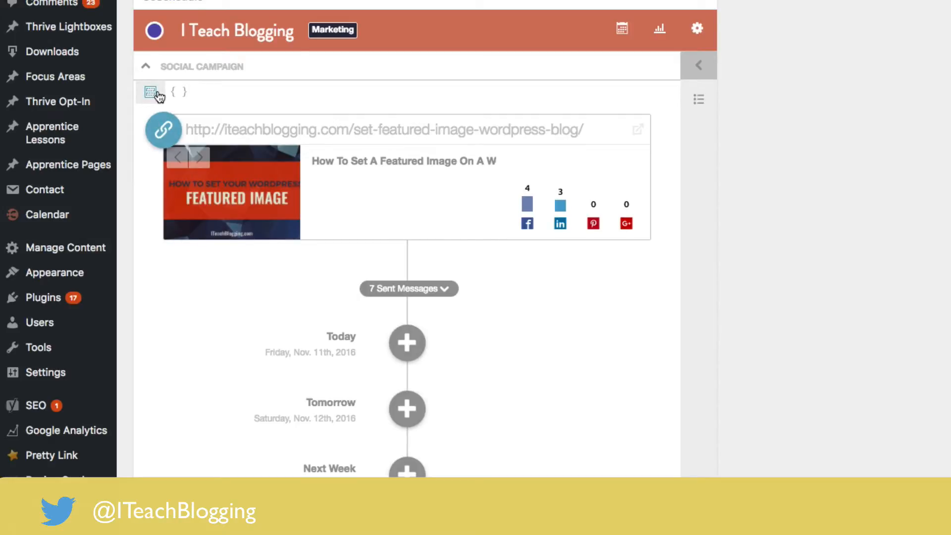
click(149, 91)
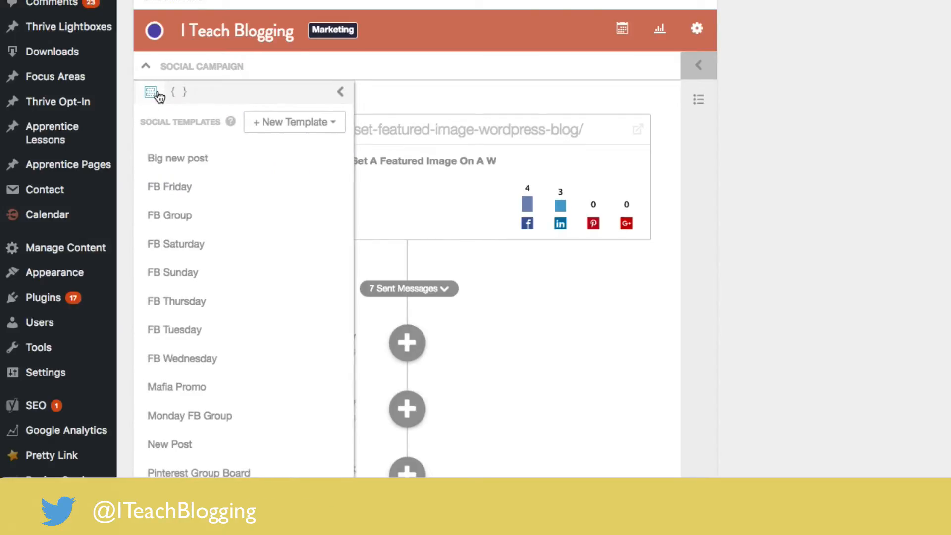
mouse_move(212, 244)
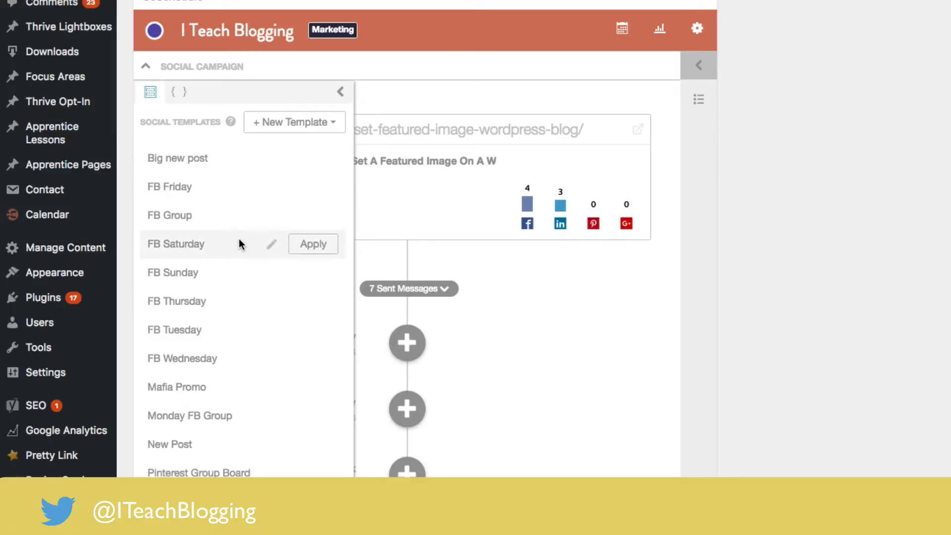
scroll(down, 3)
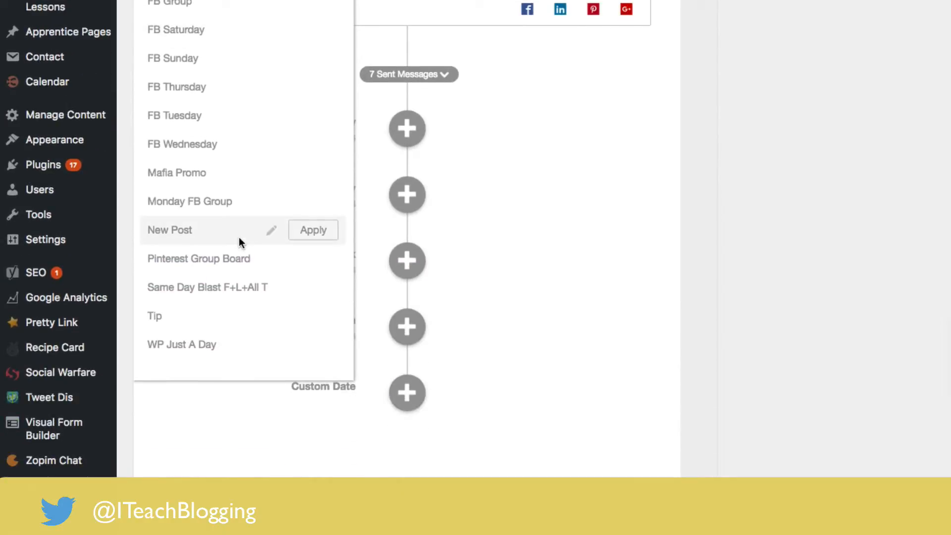
mouse_move(155, 256)
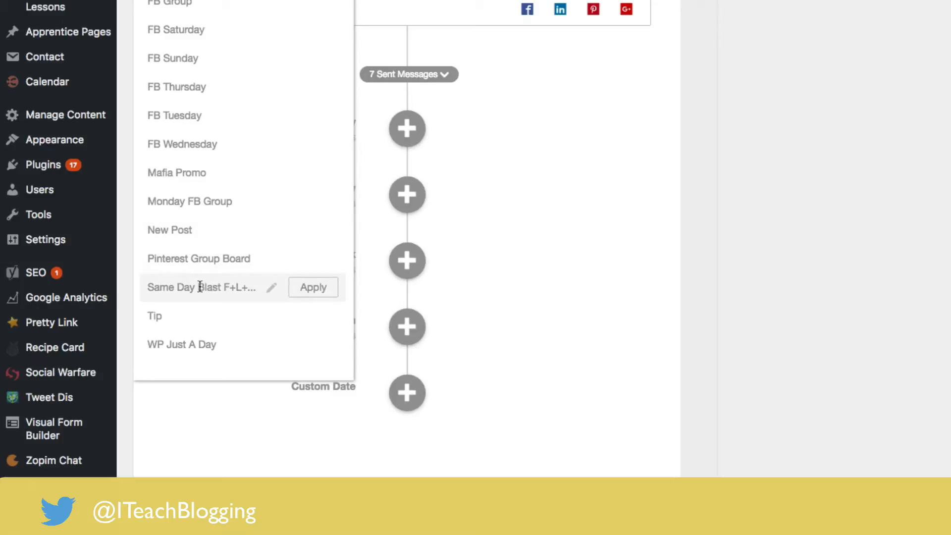
mouse_move(313, 287)
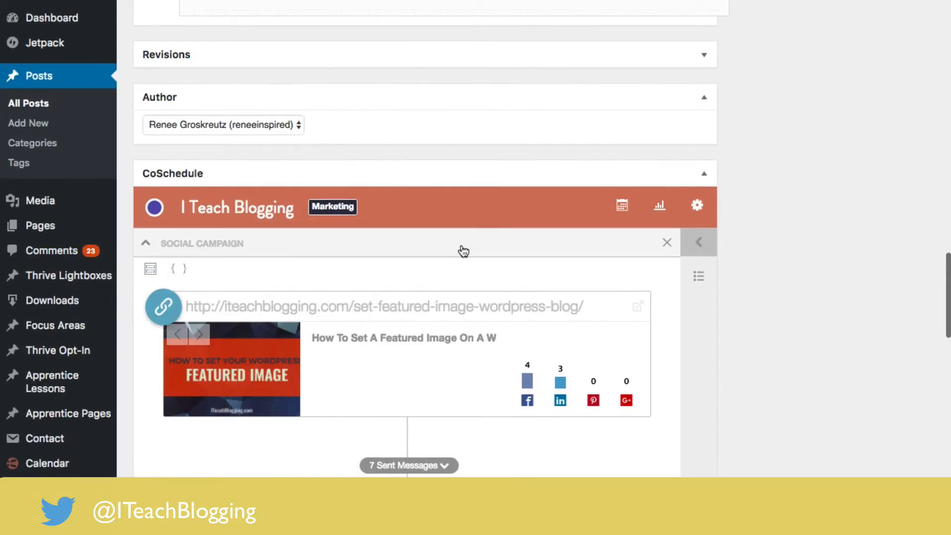
mouse_move(462, 251)
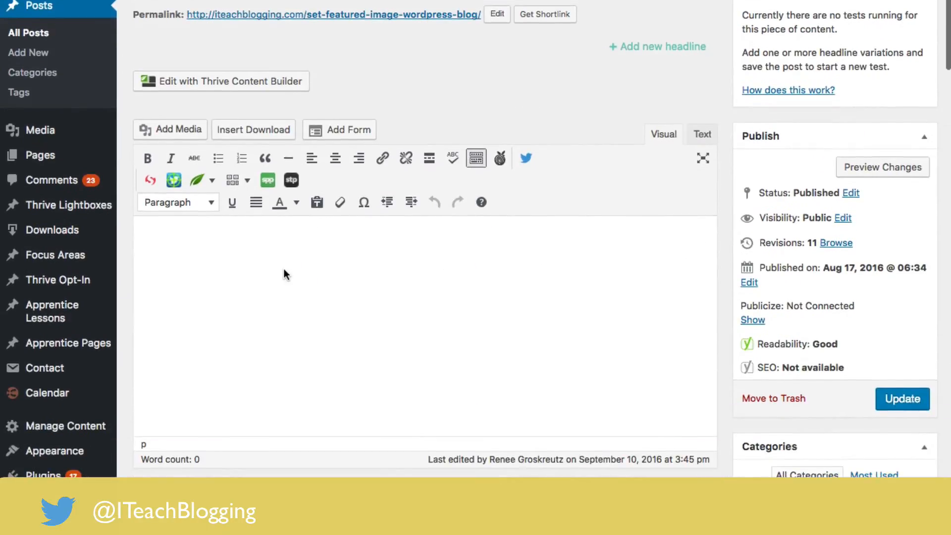
mouse_move(310, 258)
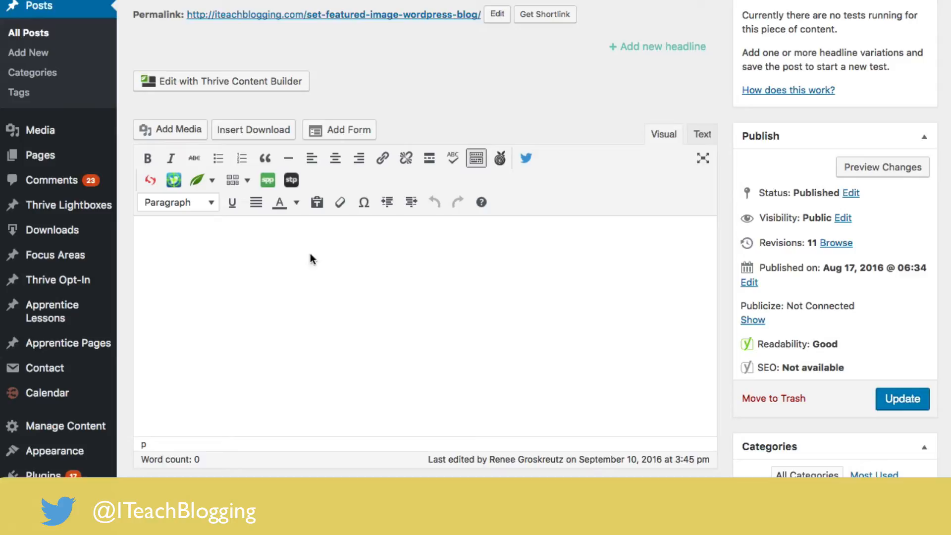
scroll(down, 3)
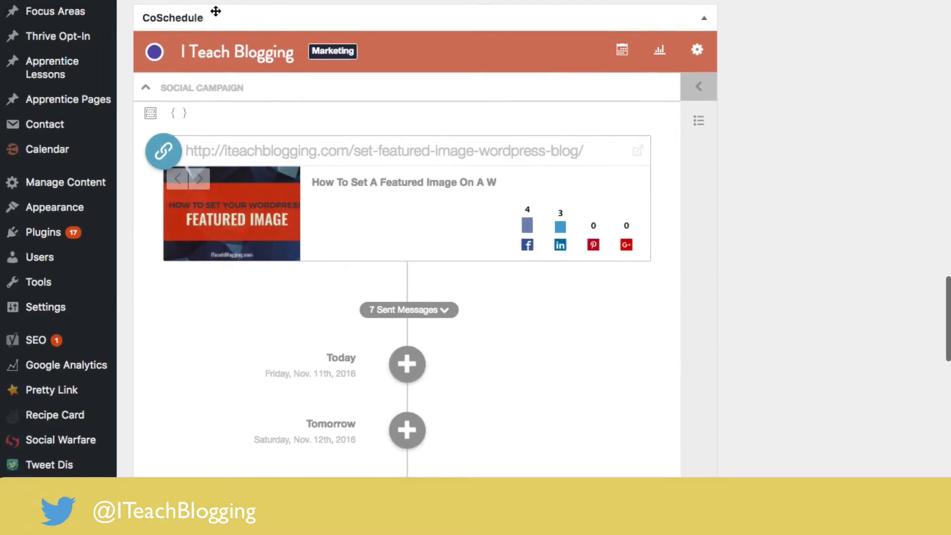
click(149, 113)
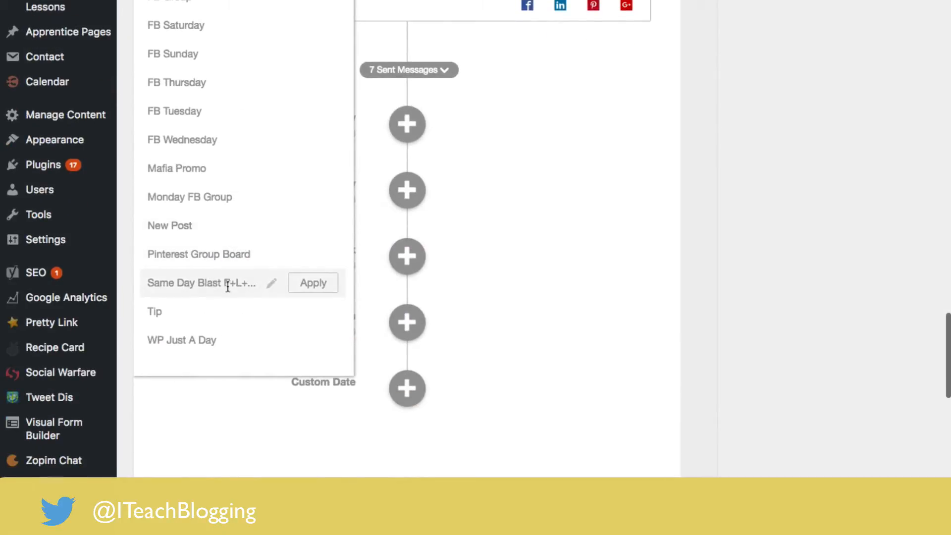
Step: Apply the Same Day Blast template to the campaign, starting 1 day from now
click(312, 282)
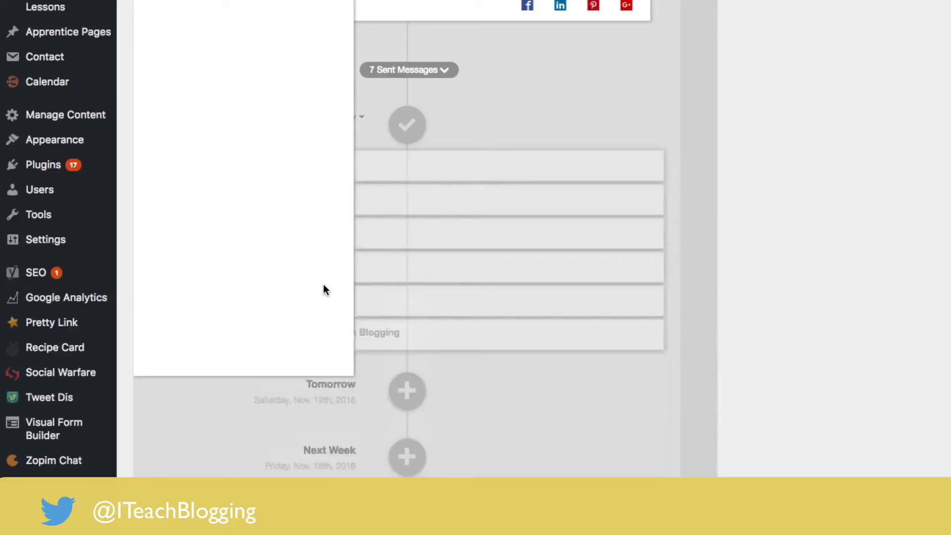
scroll(down, 3)
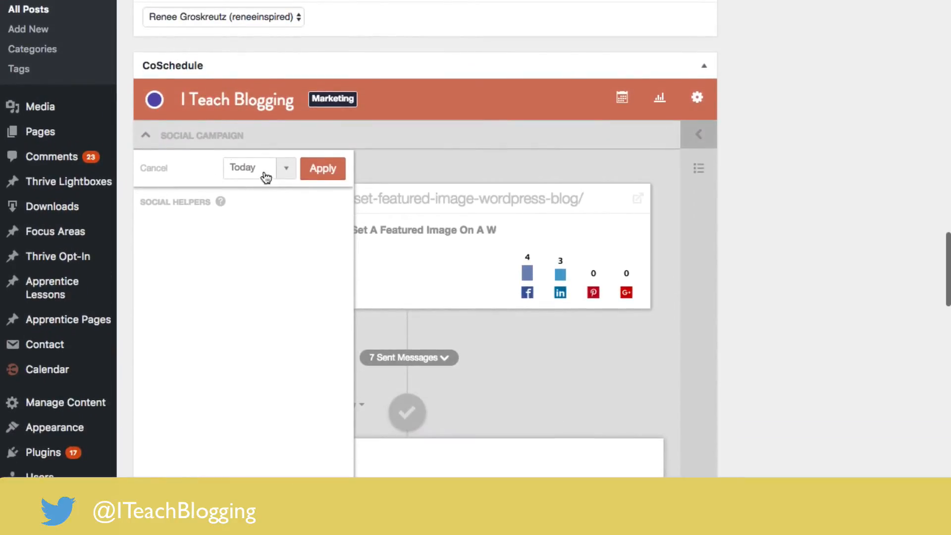
click(285, 168)
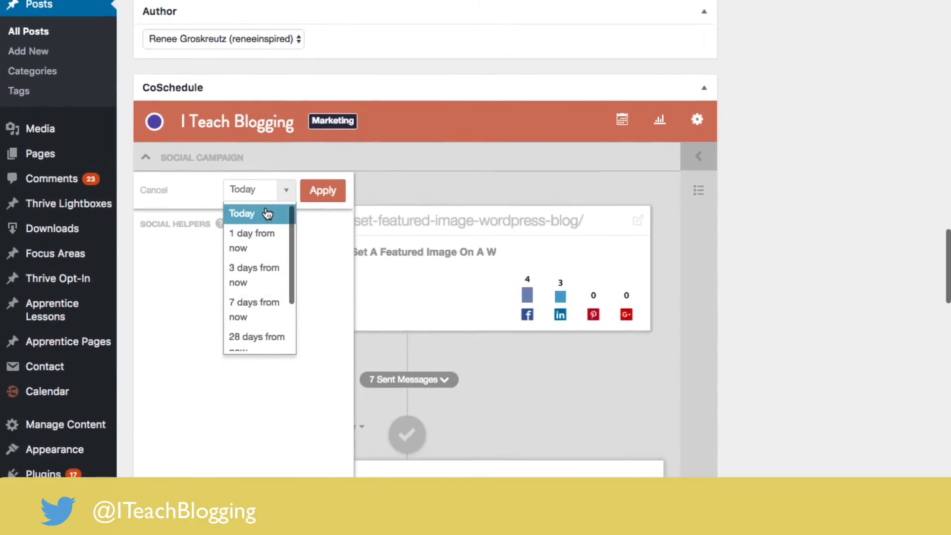
click(251, 240)
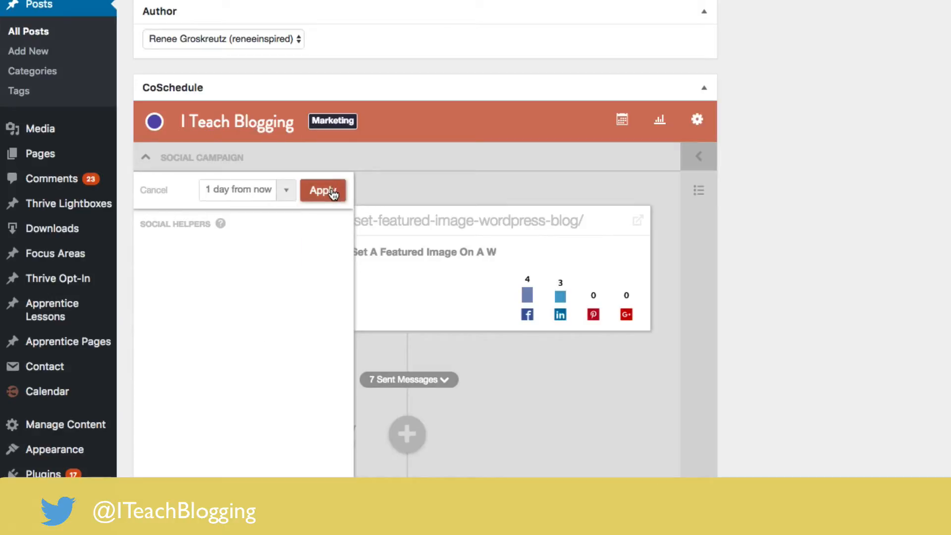
click(323, 190)
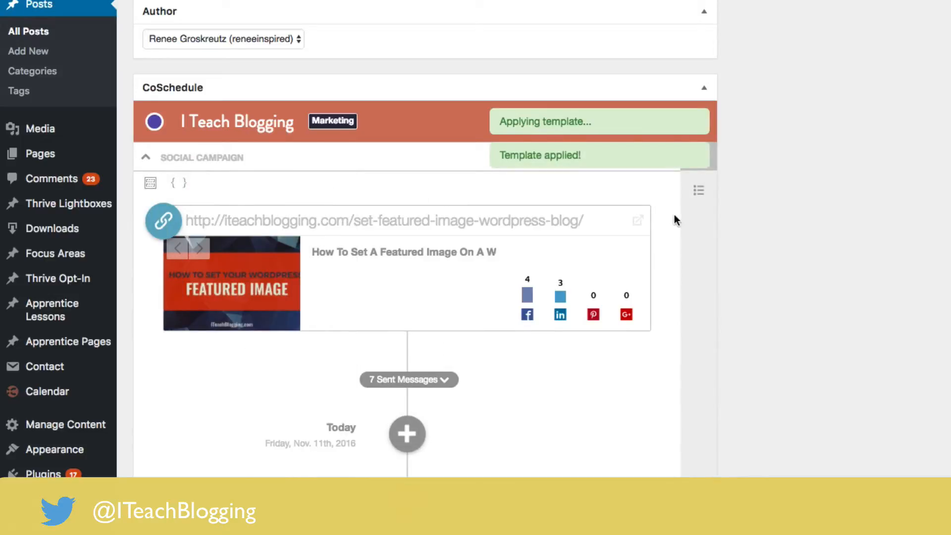
scroll(down, 3)
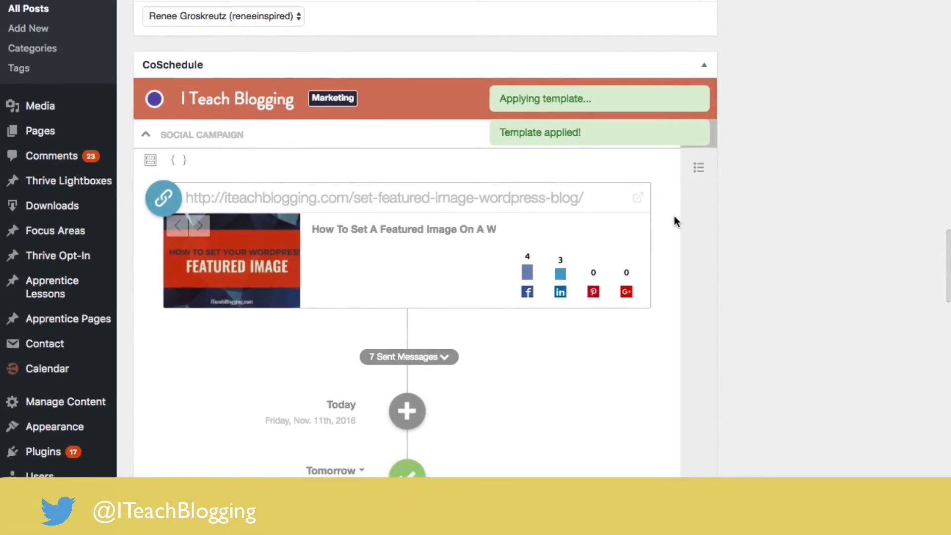
scroll(down, 3)
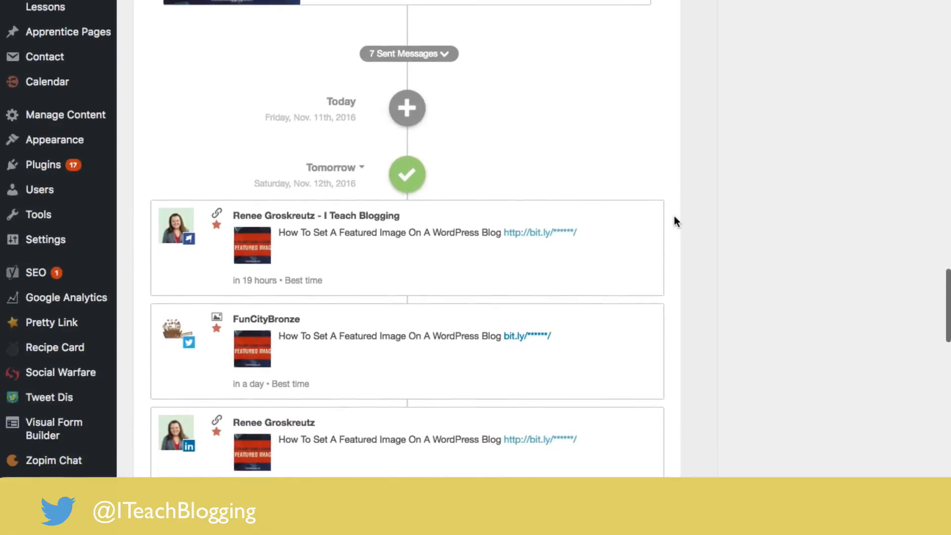
mouse_move(490, 247)
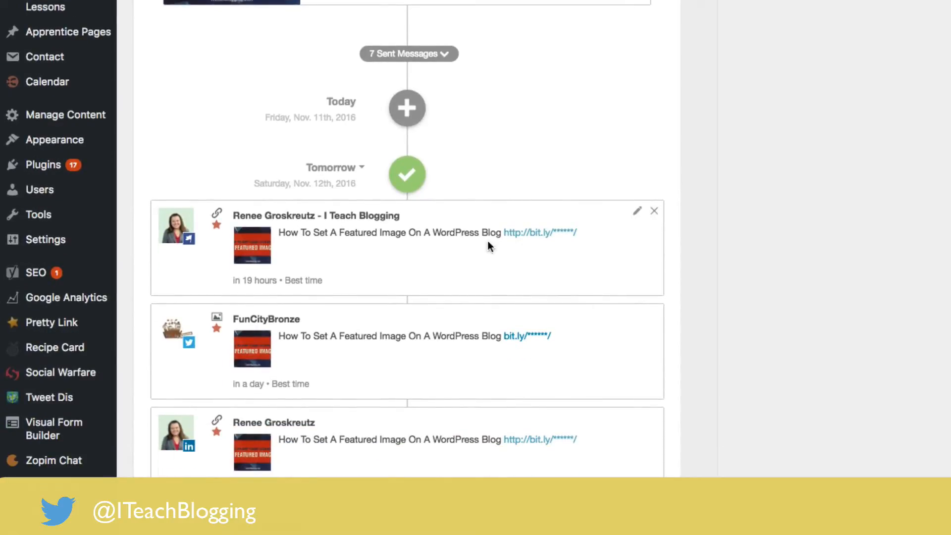
scroll(down, 3)
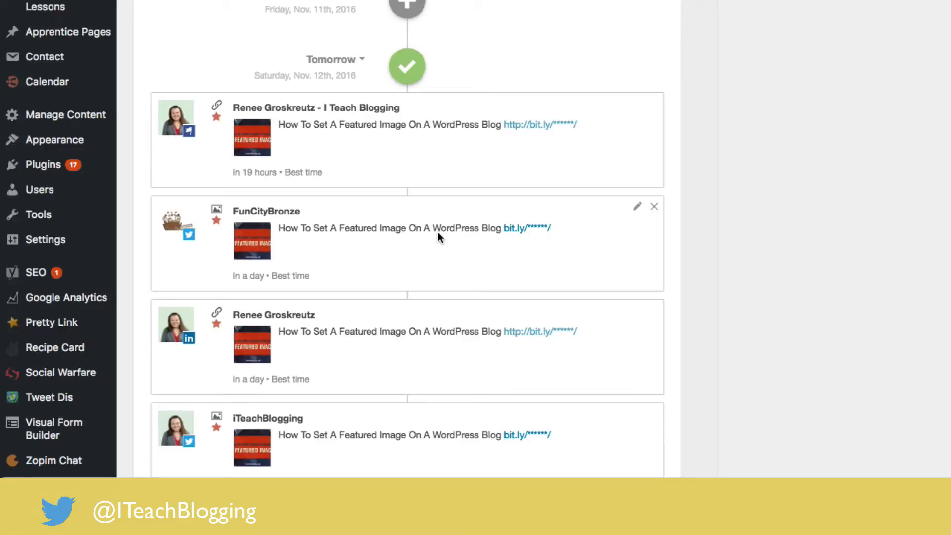
scroll(down, 3)
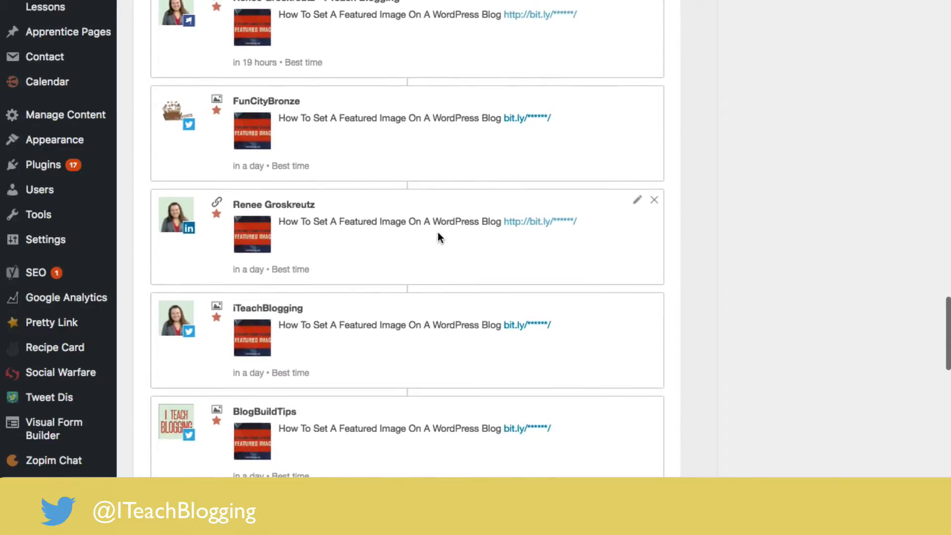
scroll(down, 3)
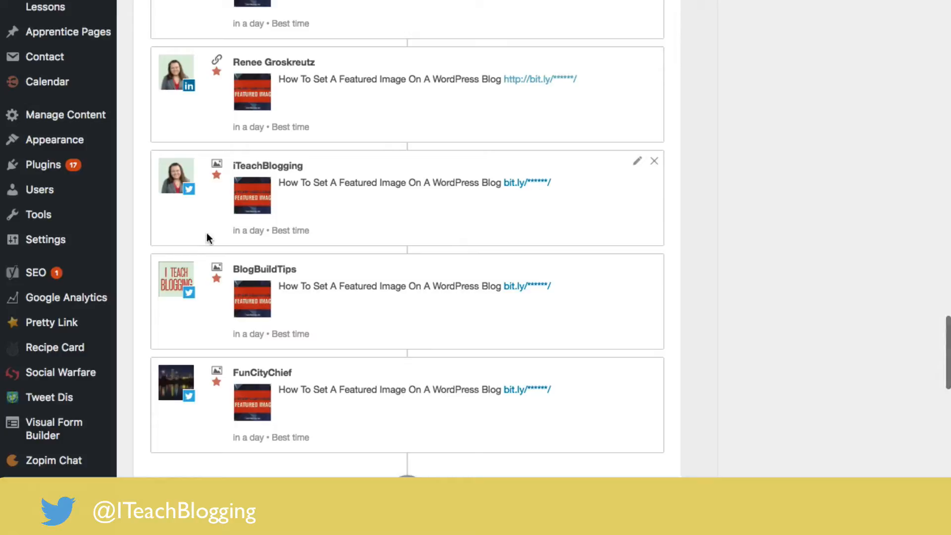
scroll(down, 3)
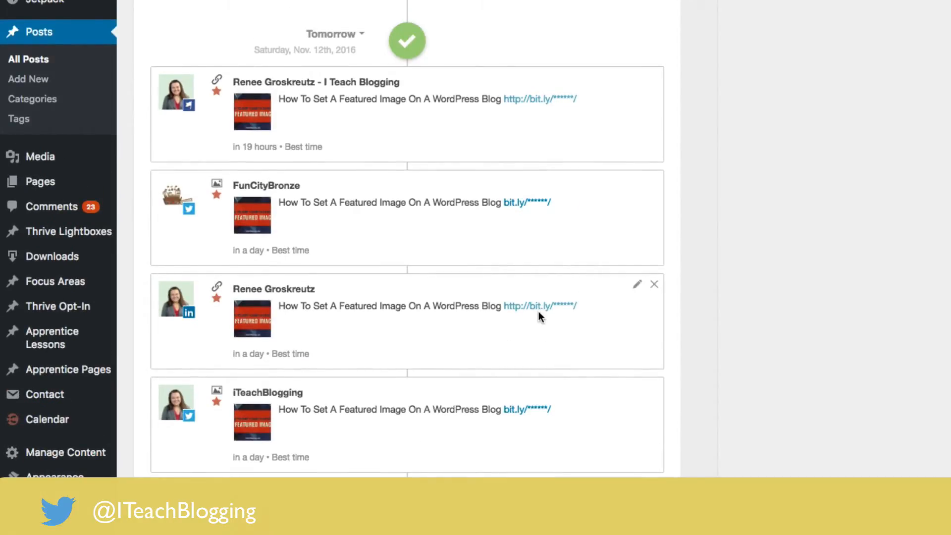
mouse_move(539, 306)
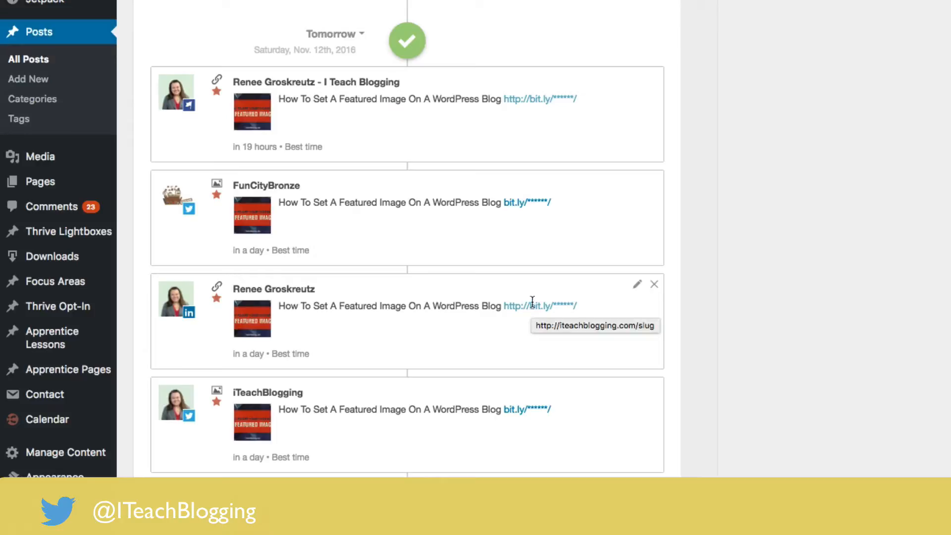
mouse_move(417, 259)
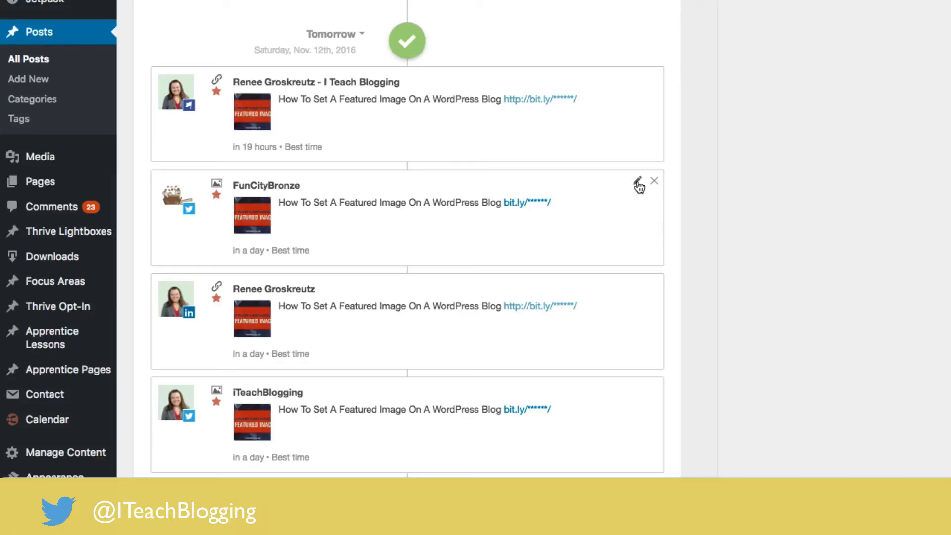
Step: Edit tomorrow's FunCityBronze message to add " #WordPress Tutorial" after {title} {permalink}
click(637, 182)
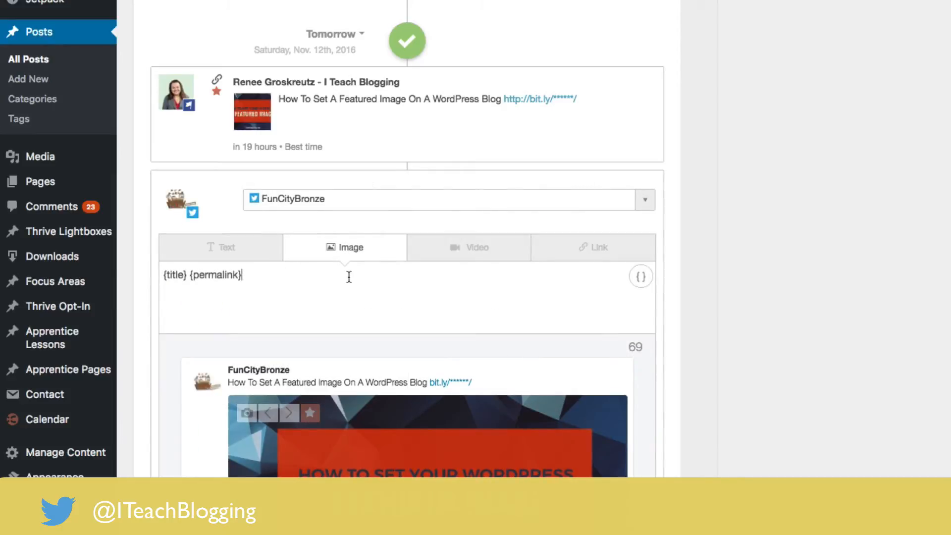
text(#)
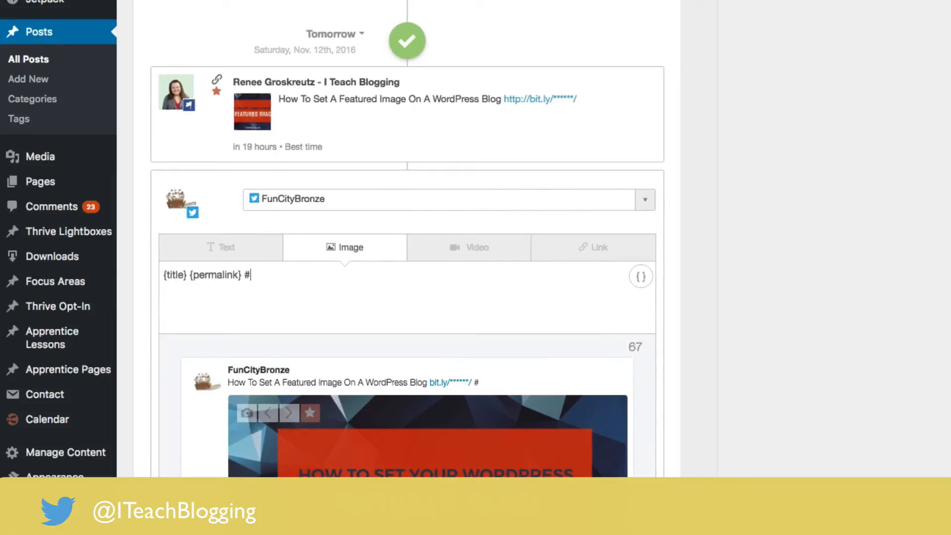
text(WordPress Tutorial)
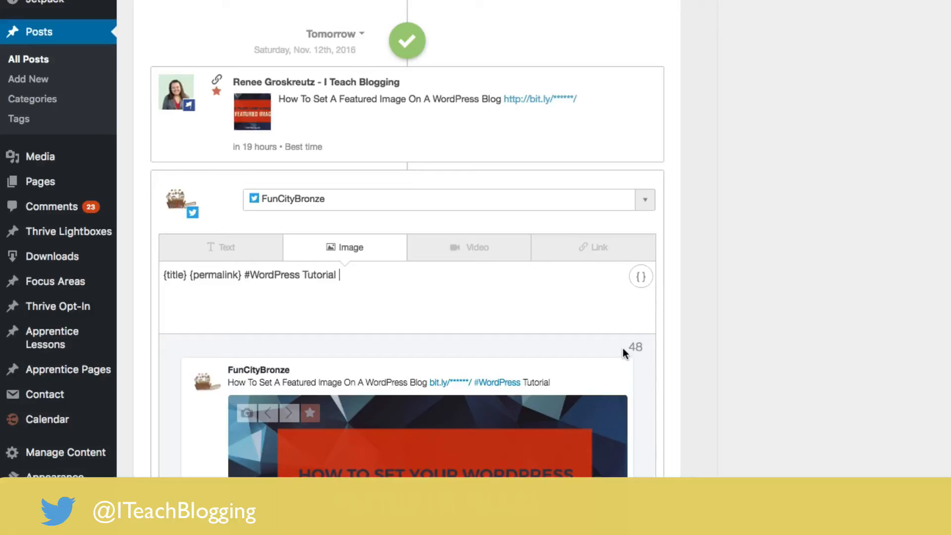
mouse_move(623, 279)
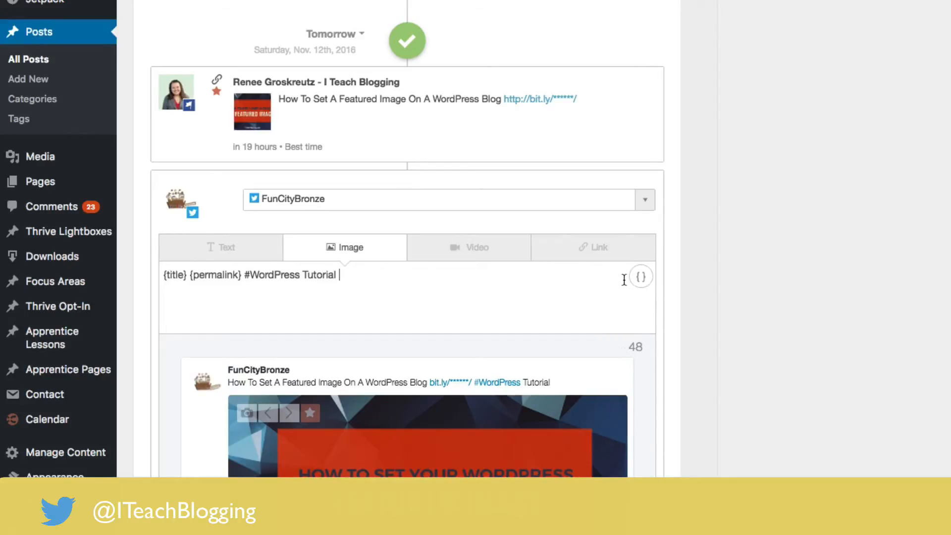
scroll(down, 3)
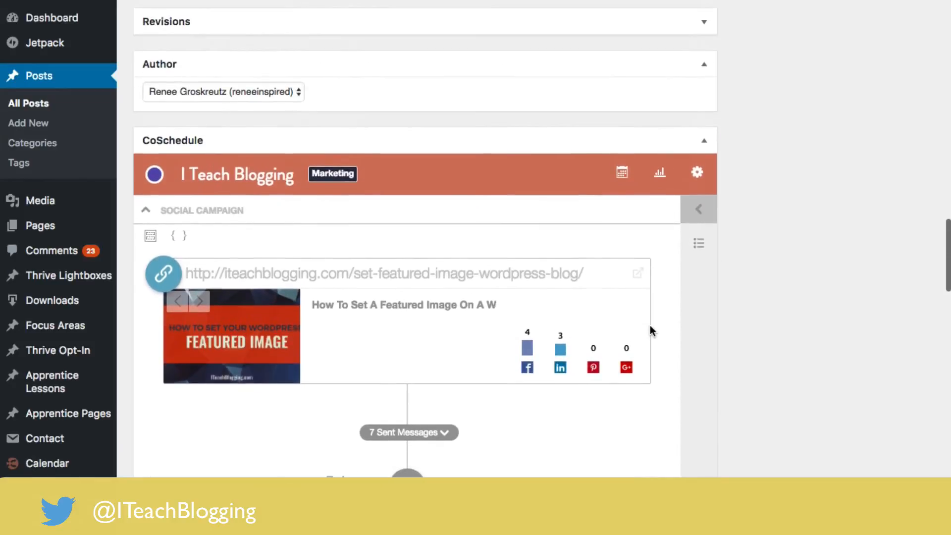
Step: Apply the Pinterest Group Board template to the campaign, starting 3 days from now
click(149, 236)
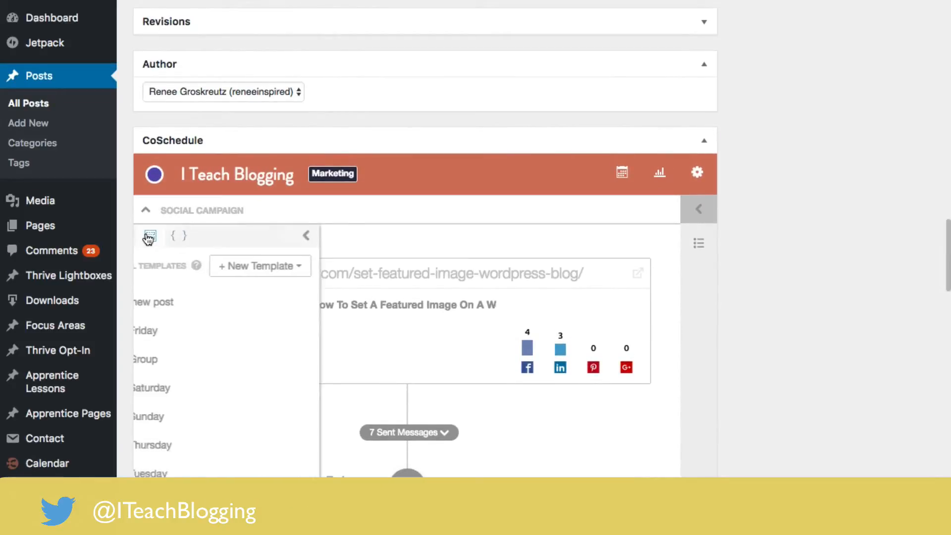
scroll(down, 3)
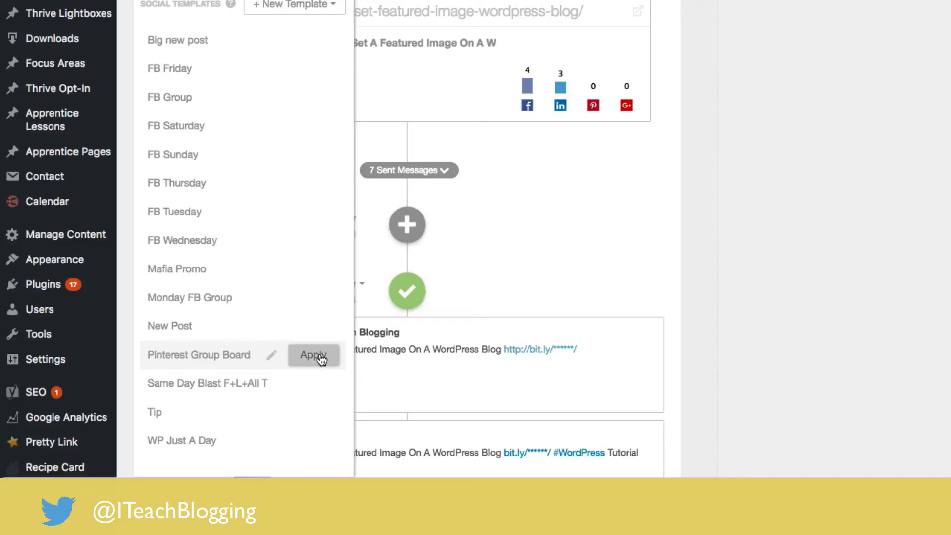
click(313, 355)
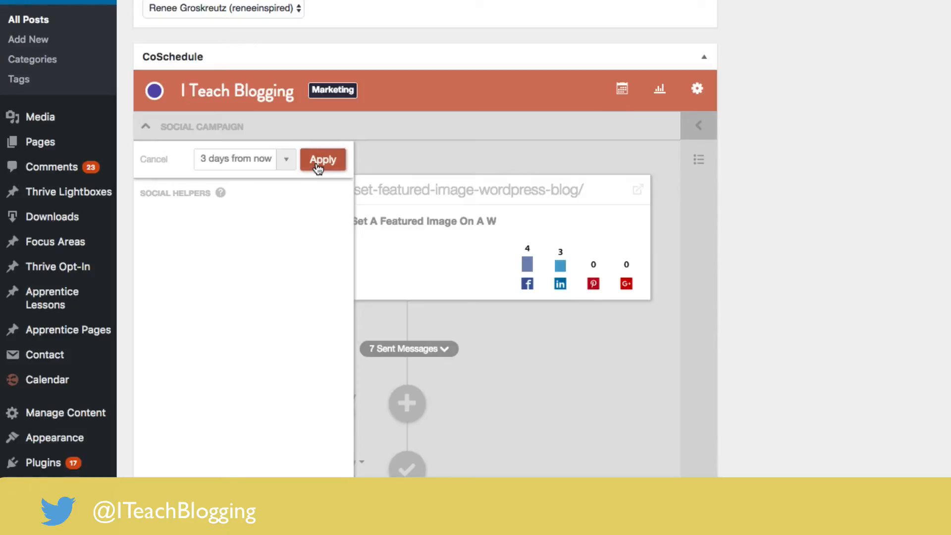
click(323, 159)
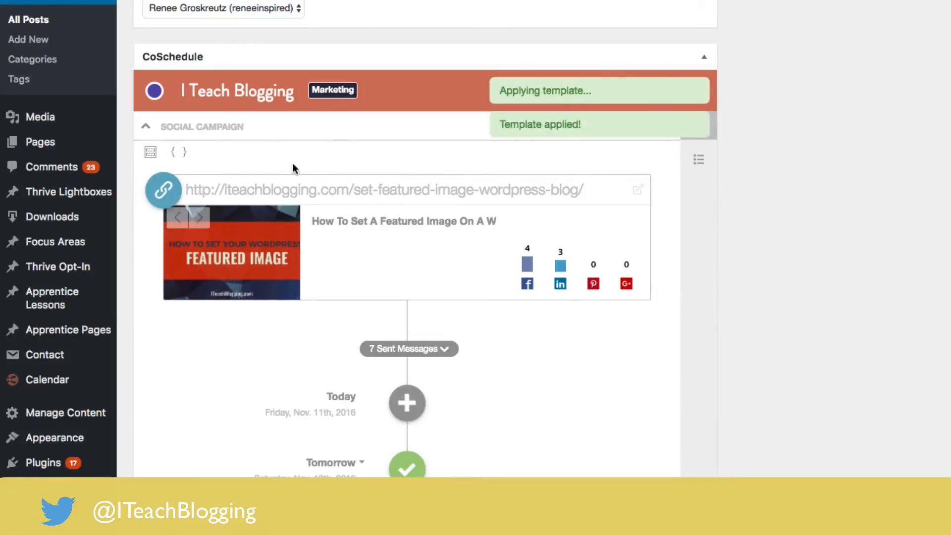
scroll(down, 3)
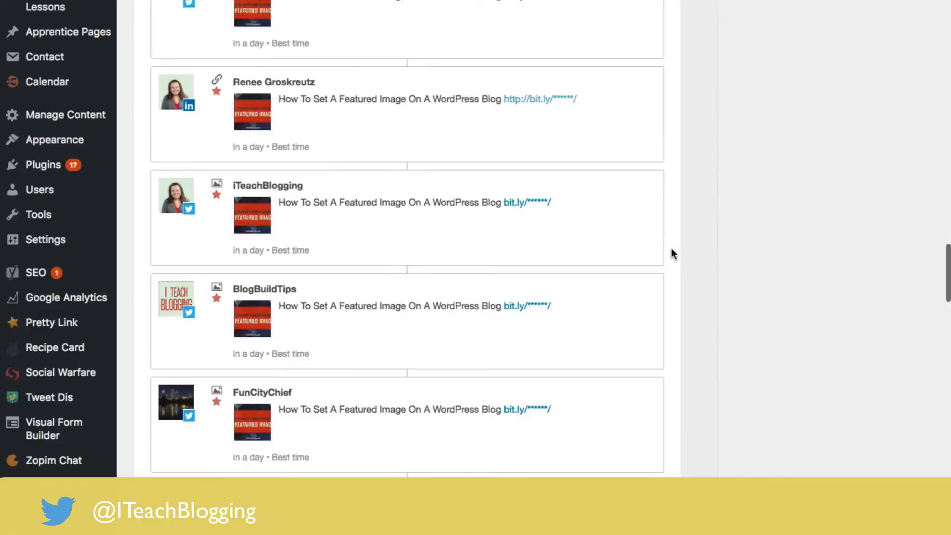
scroll(down, 3)
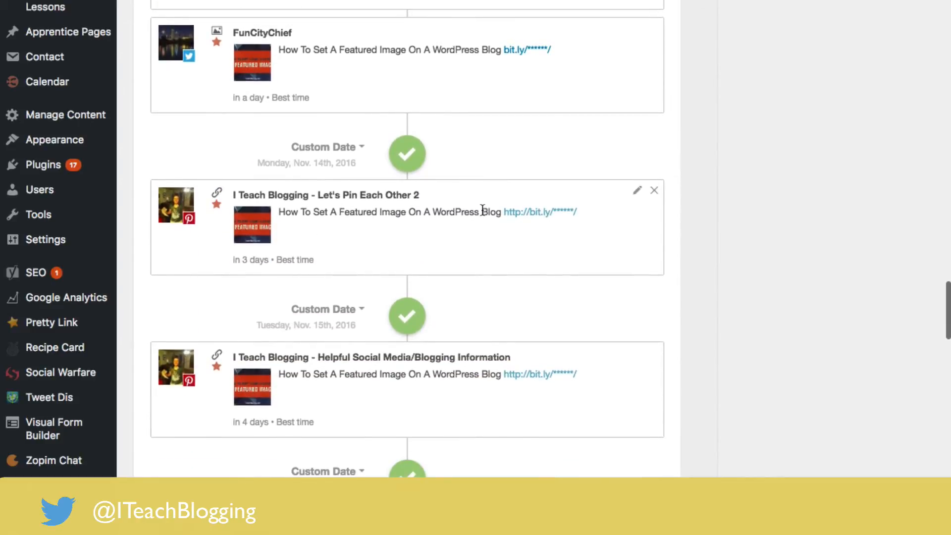
scroll(down, 3)
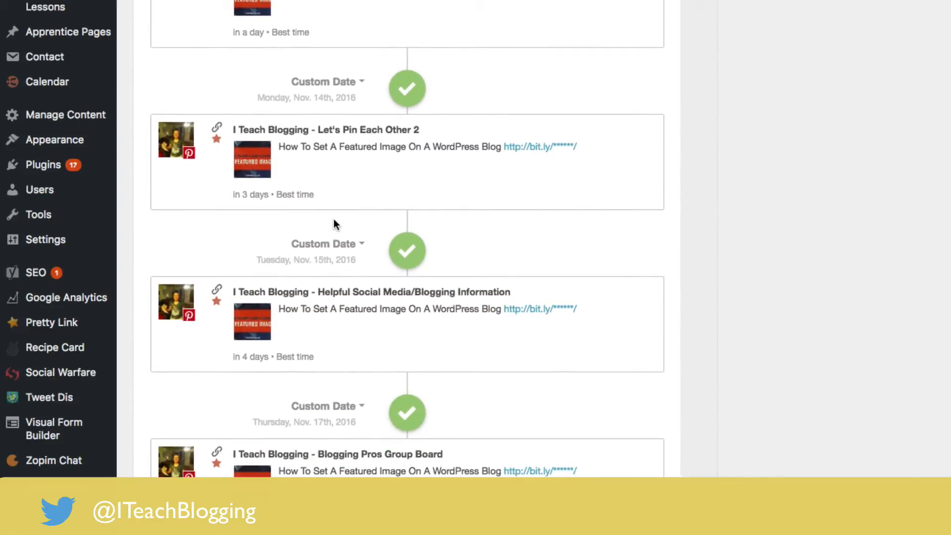
scroll(down, 3)
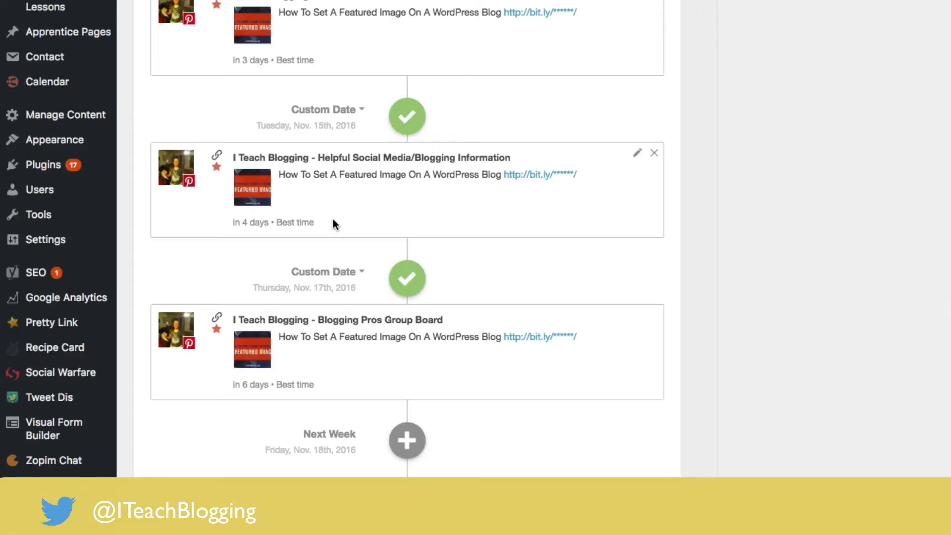
scroll(down, 3)
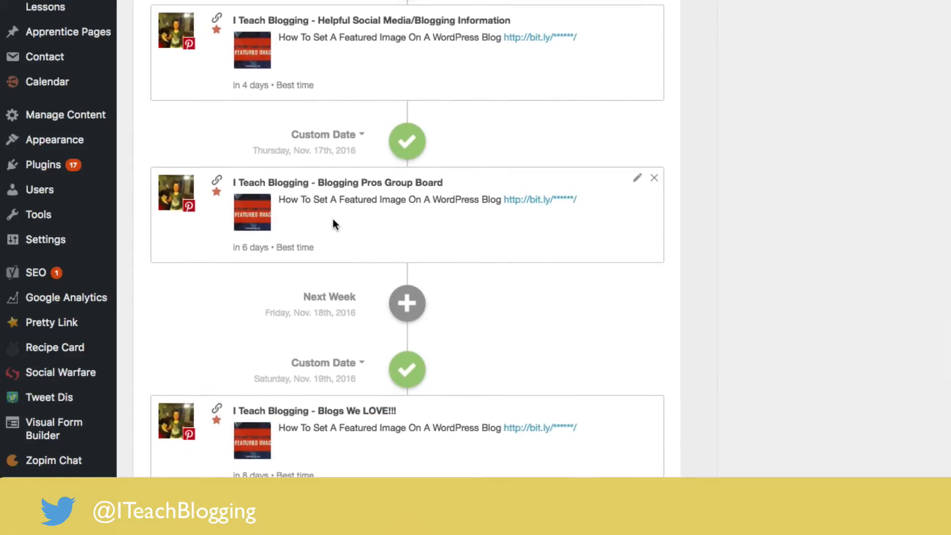
scroll(down, 3)
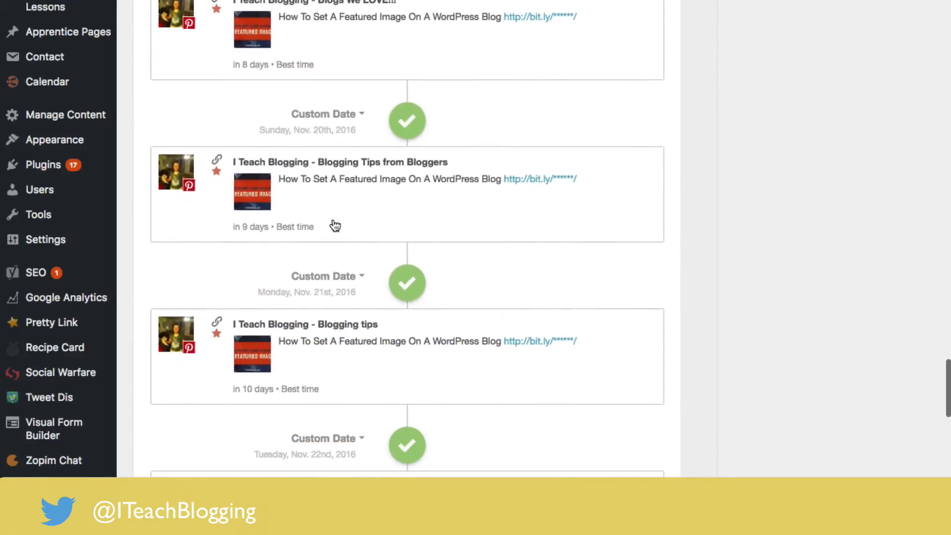
scroll(down, 3)
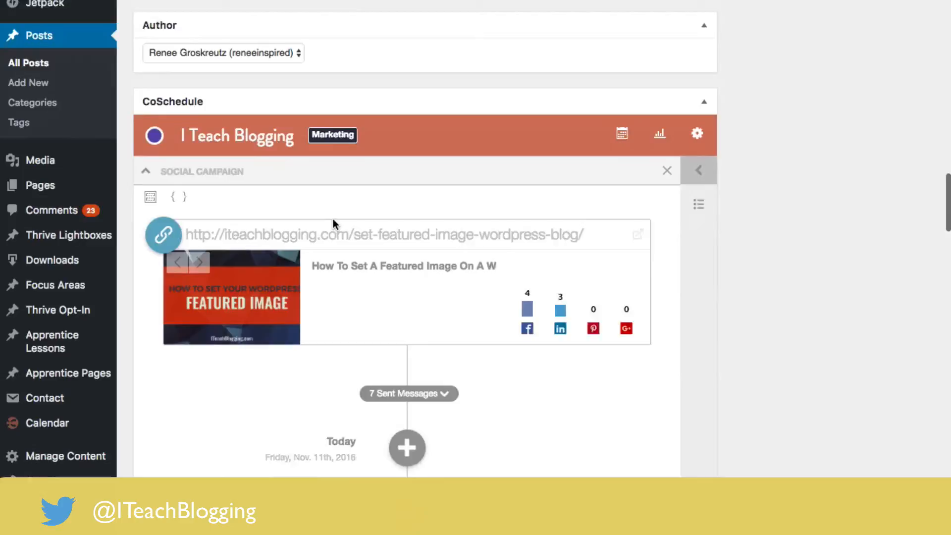
scroll(down, 3)
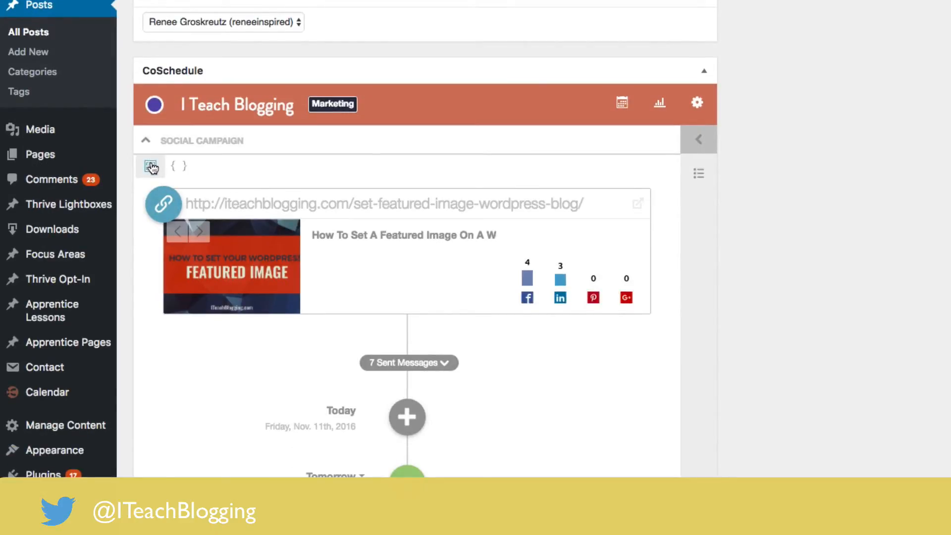
Step: Start a new social template named 'Test' and continue to its empty day-slot timeline
click(149, 166)
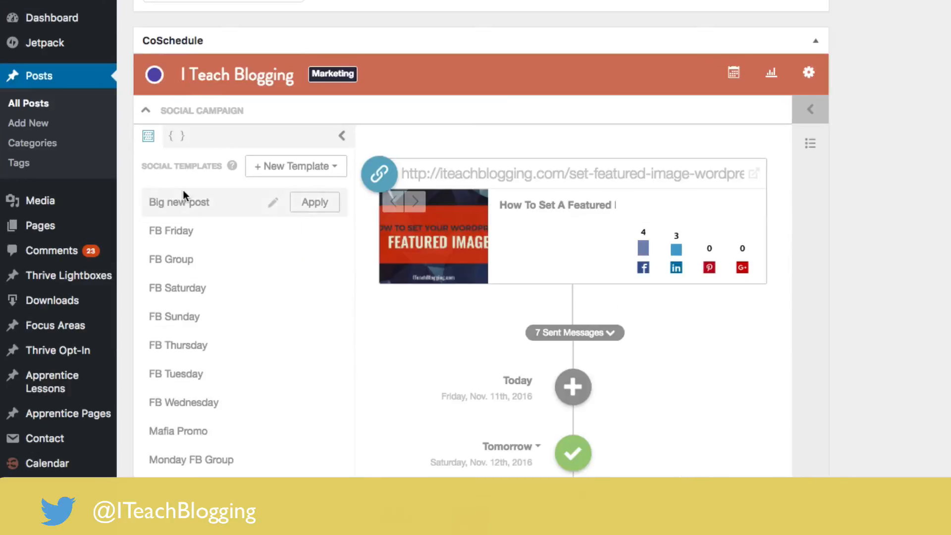
click(147, 136)
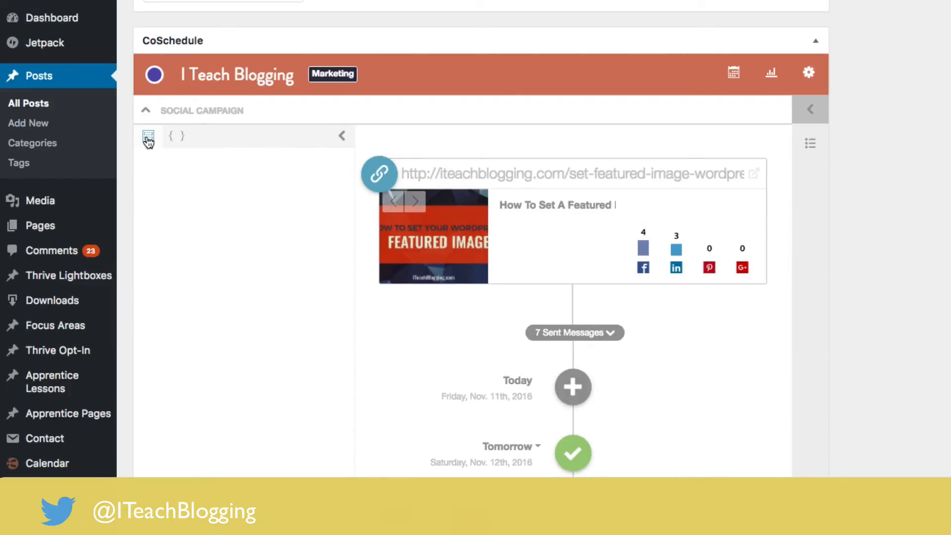
click(148, 136)
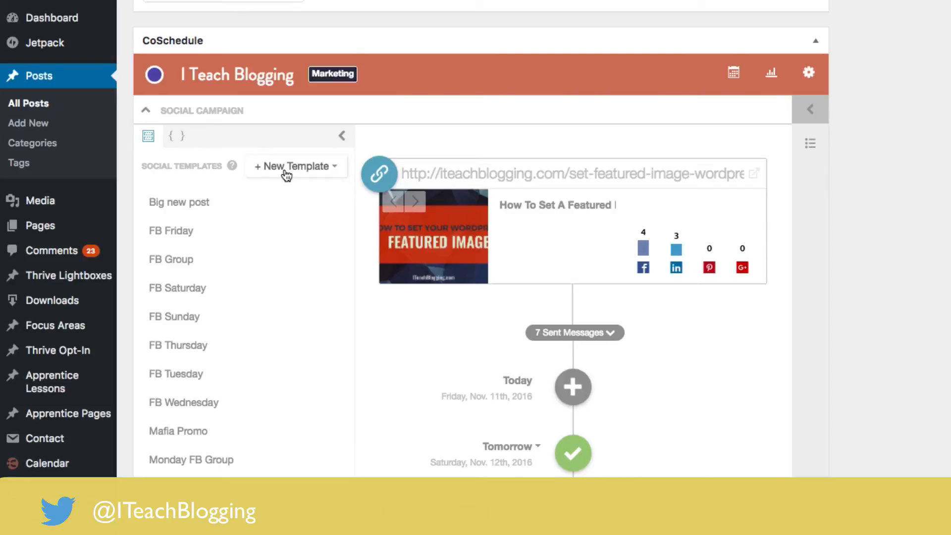
click(295, 165)
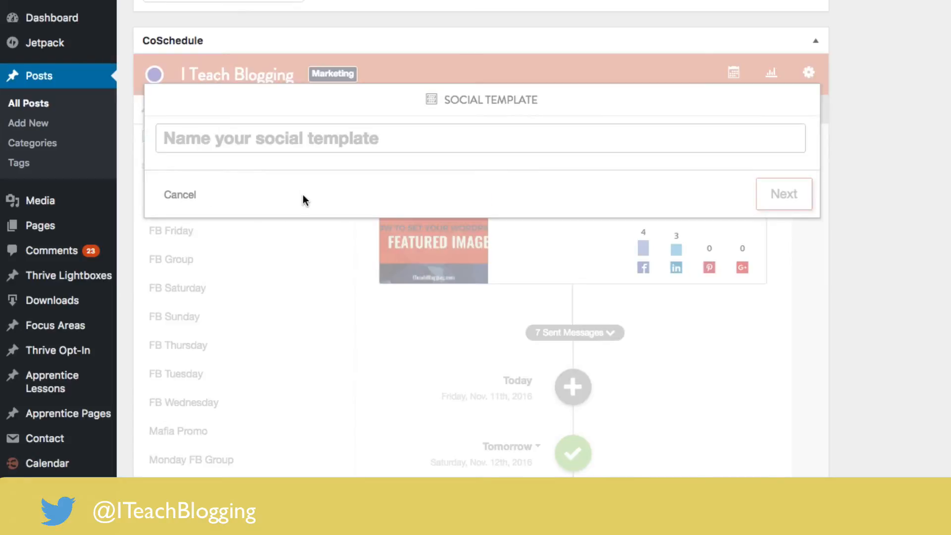
text(Test)
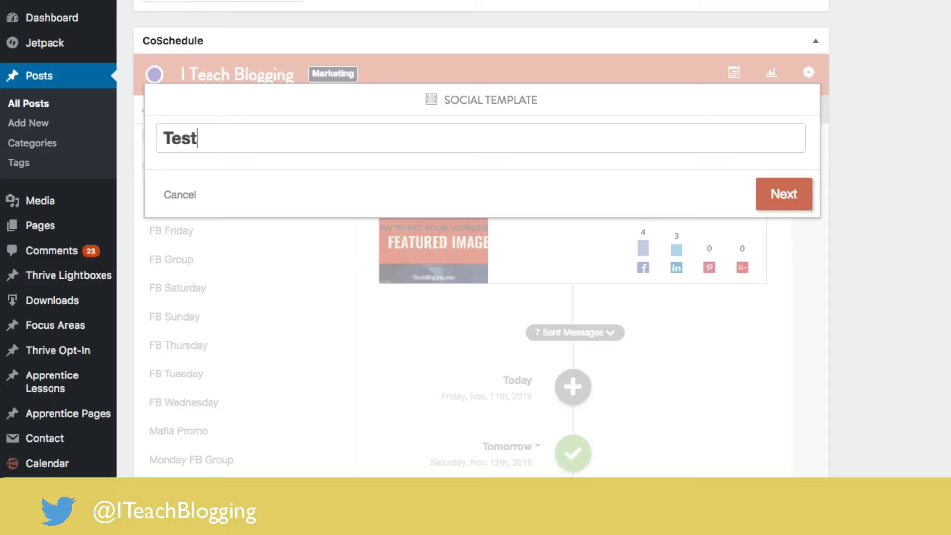
click(782, 194)
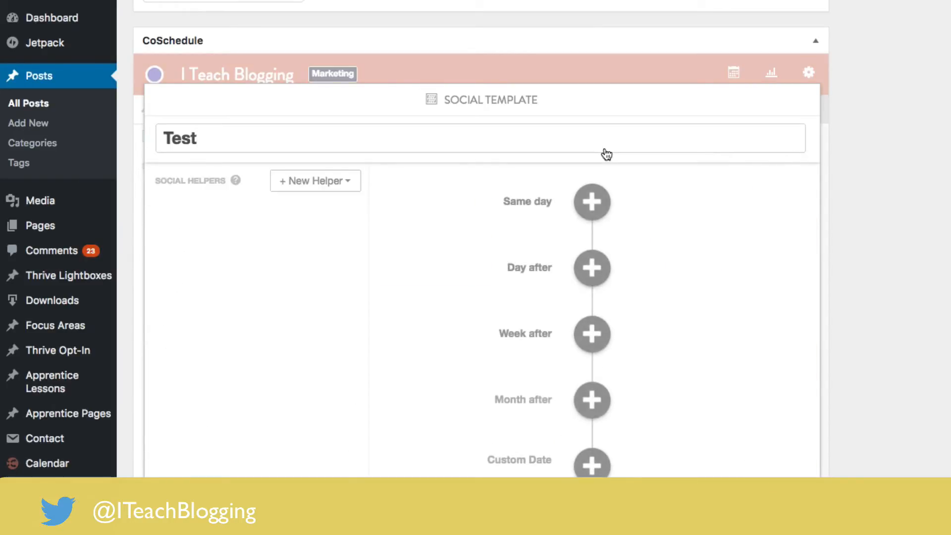
scroll(down, 3)
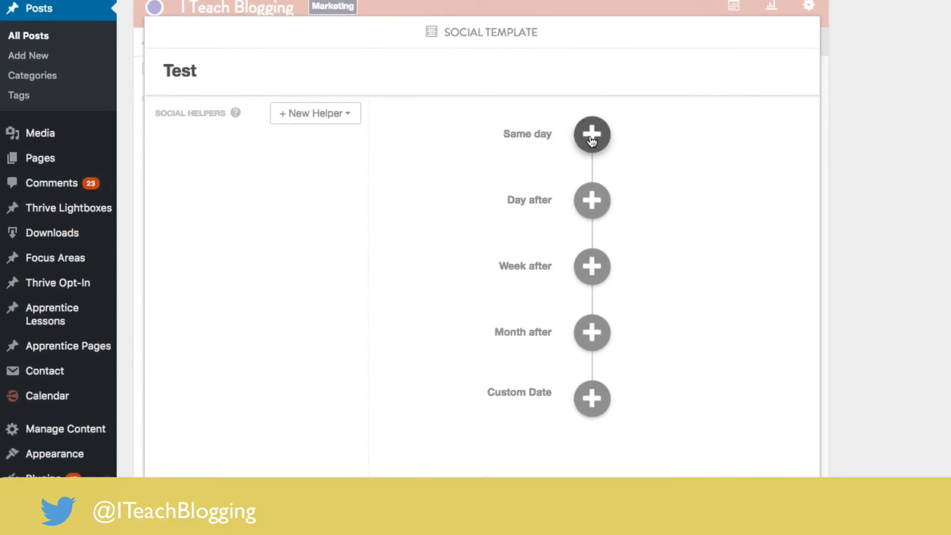
Step: Add same-day Image messages for the FunCityChief and BlogBuildTips Twitter profiles
click(592, 134)
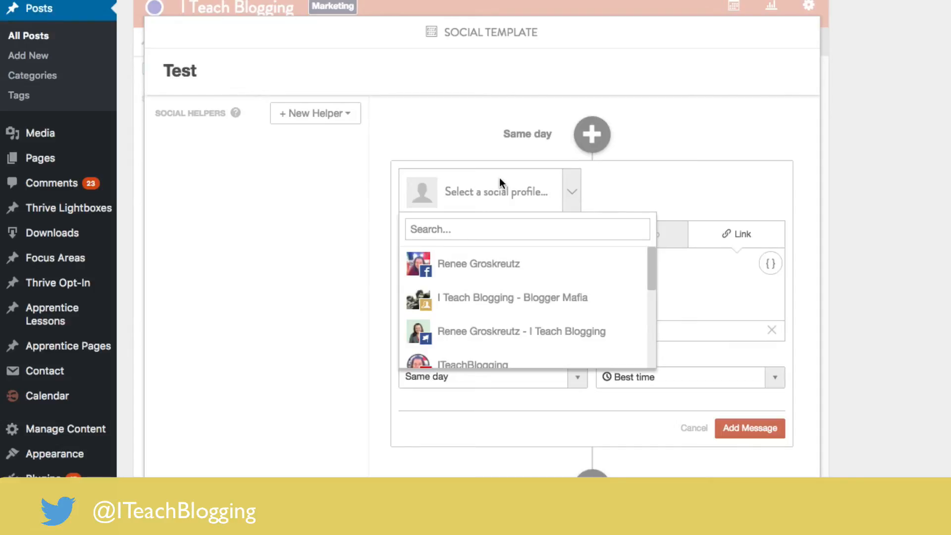
scroll(down, 3)
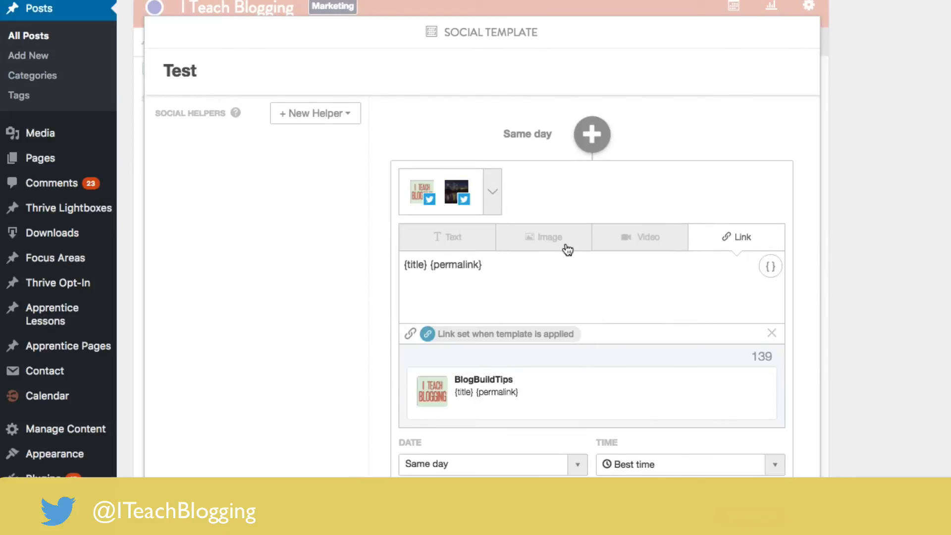
click(544, 237)
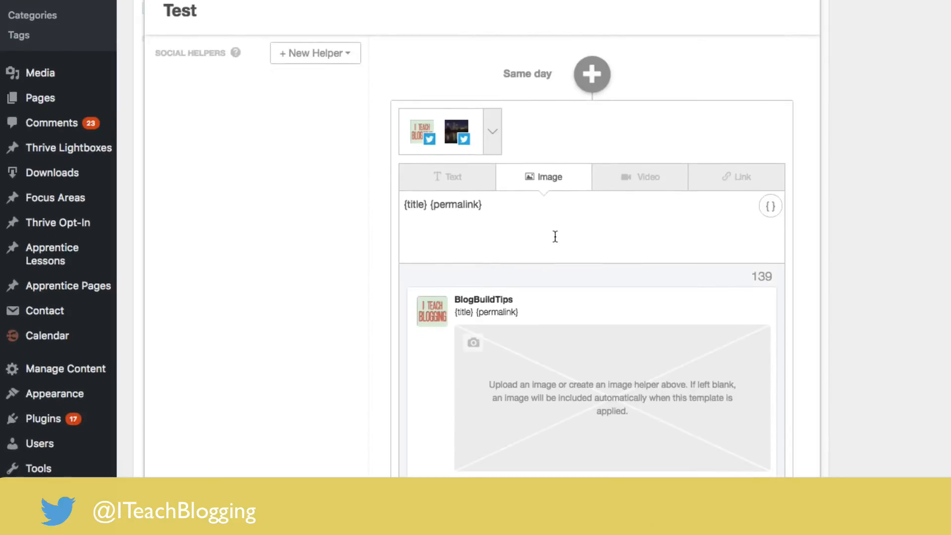
scroll(down, 3)
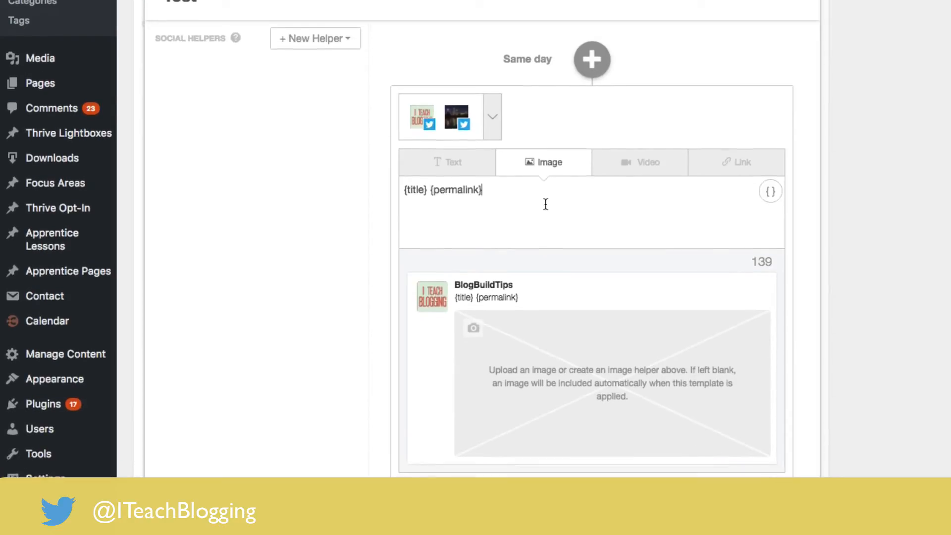
scroll(down, 3)
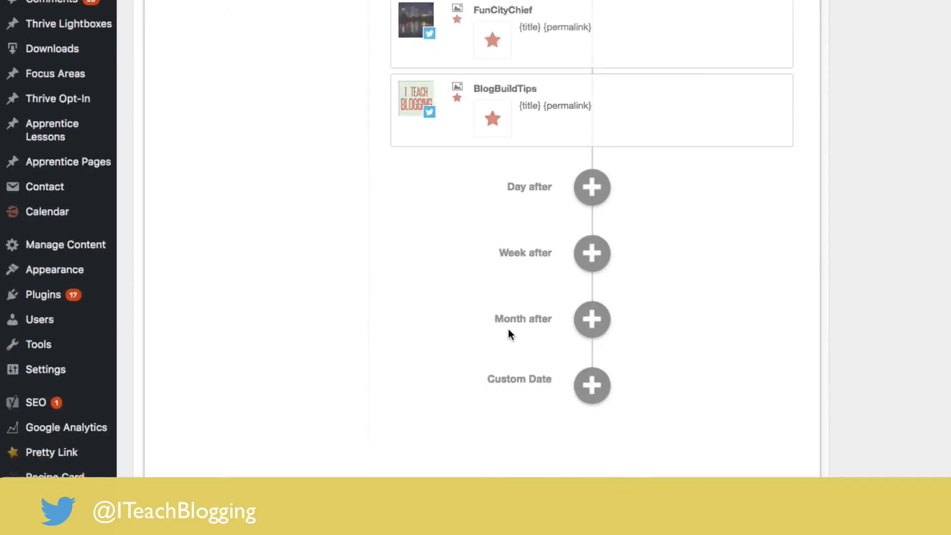
scroll(down, 3)
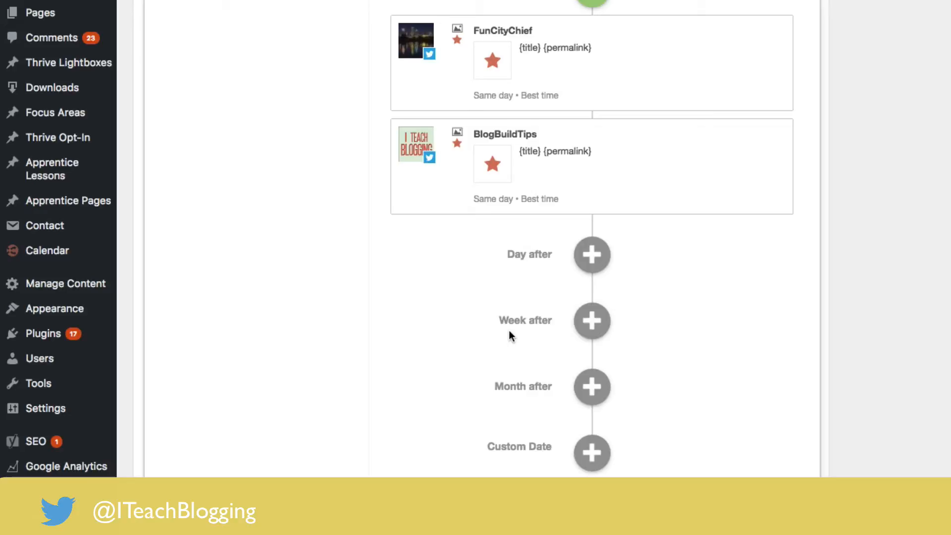
Step: Add a day-after Link message for the Facebook page profile to the template
click(592, 255)
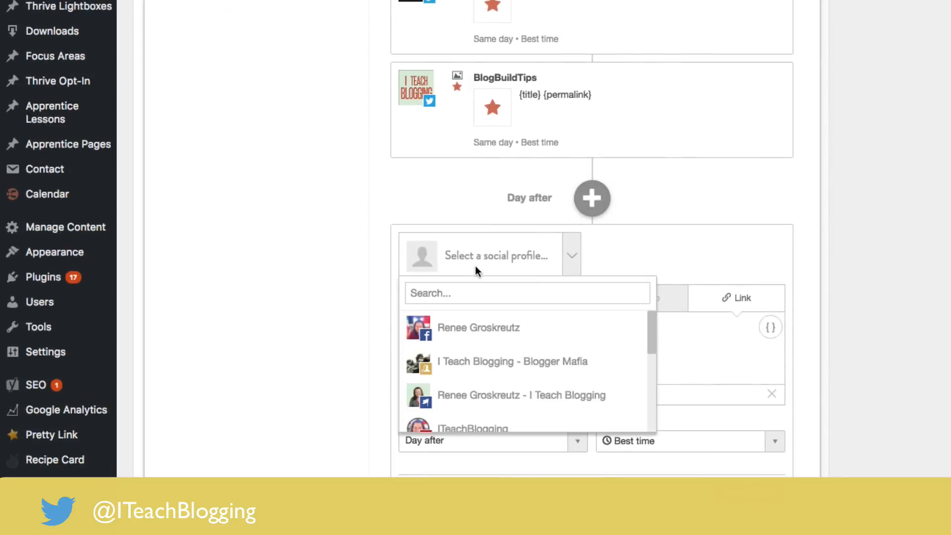
click(520, 395)
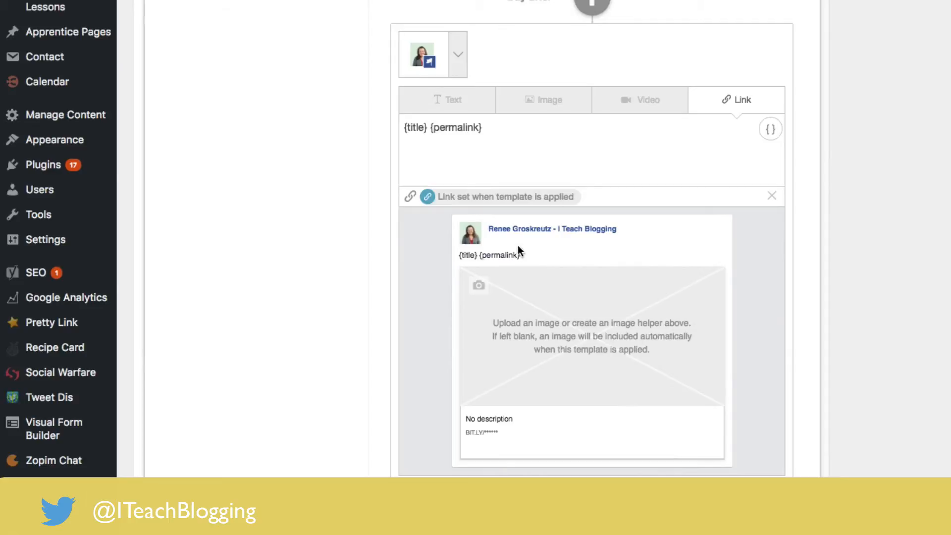
mouse_move(558, 294)
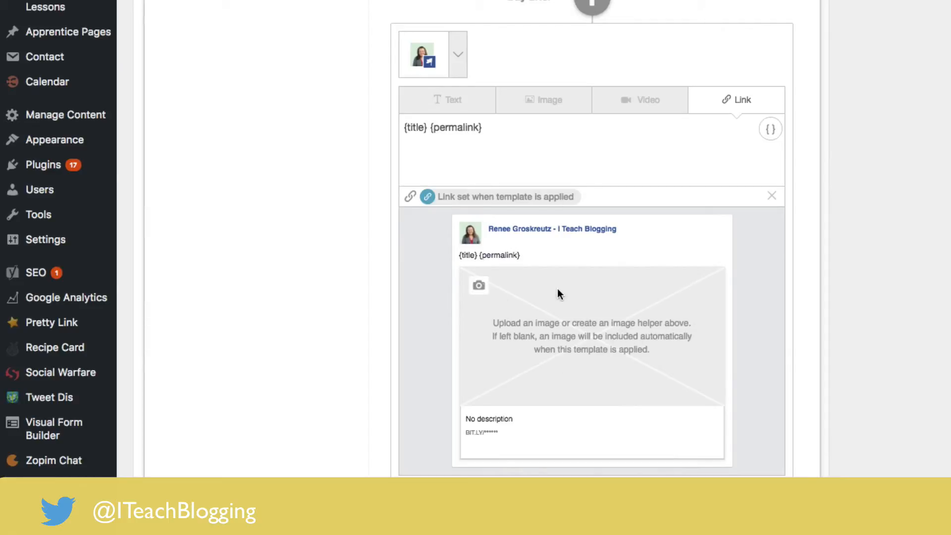
scroll(down, 3)
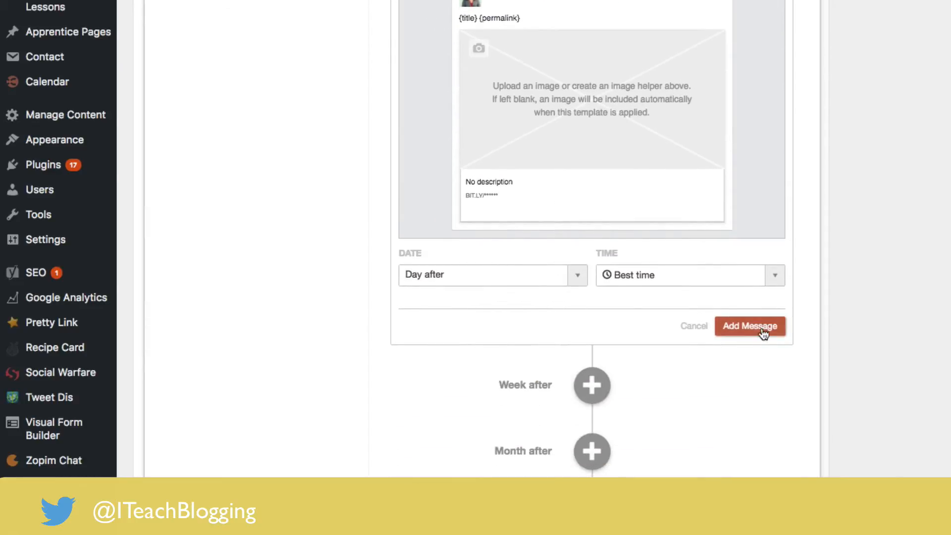
click(750, 326)
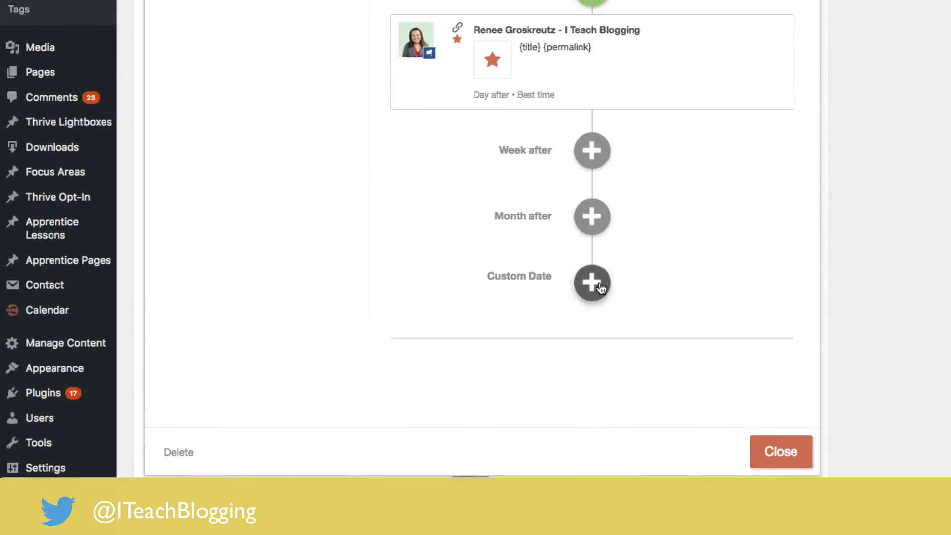
Step: Add a custom-date BlogBuildTips Twitter message set to 3 days after the post
click(592, 282)
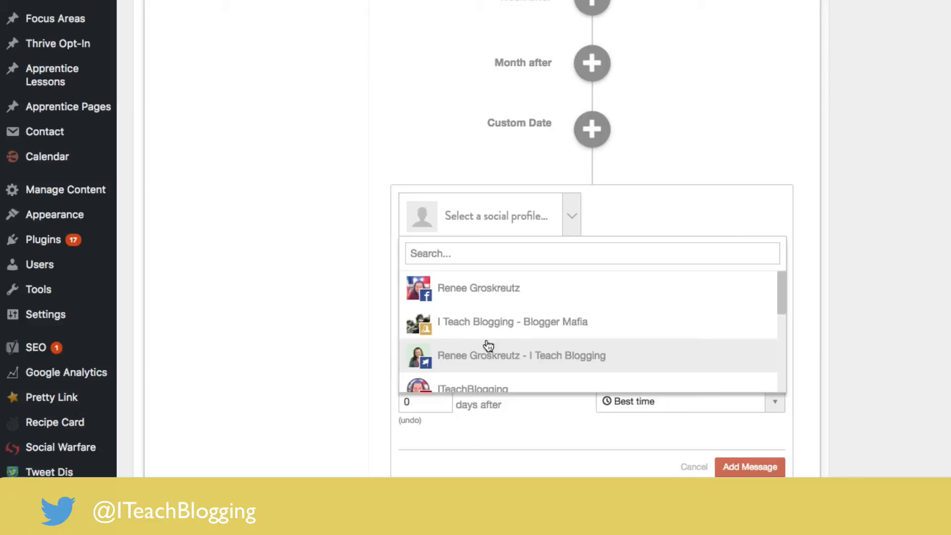
scroll(down, 3)
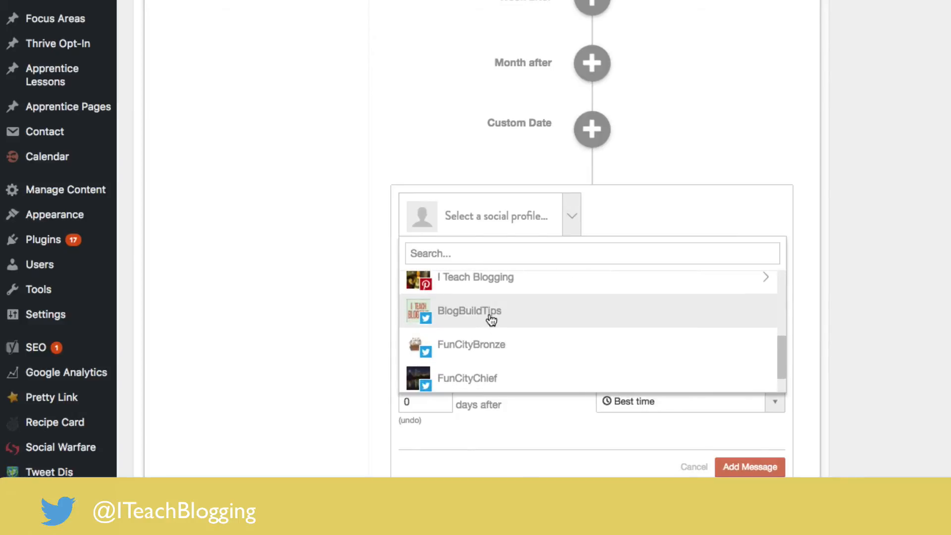
click(468, 310)
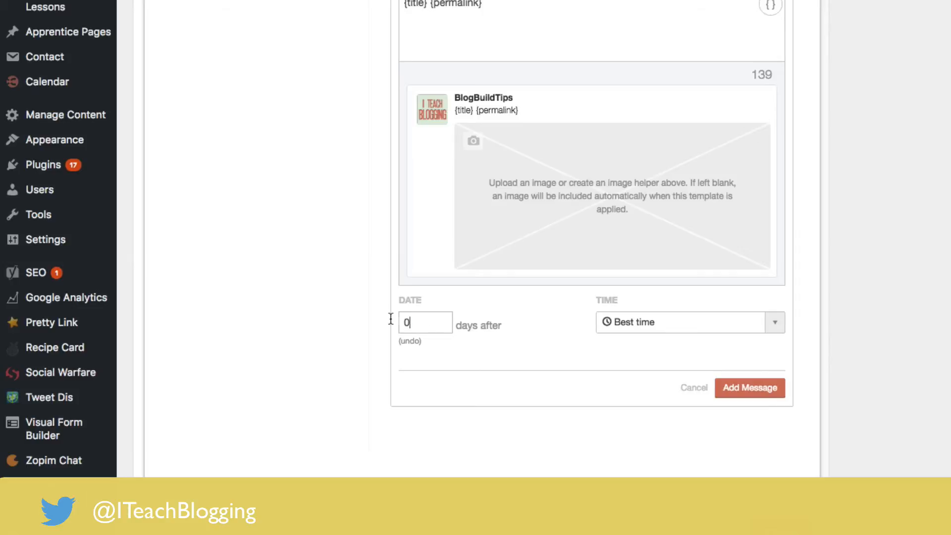
text(3)
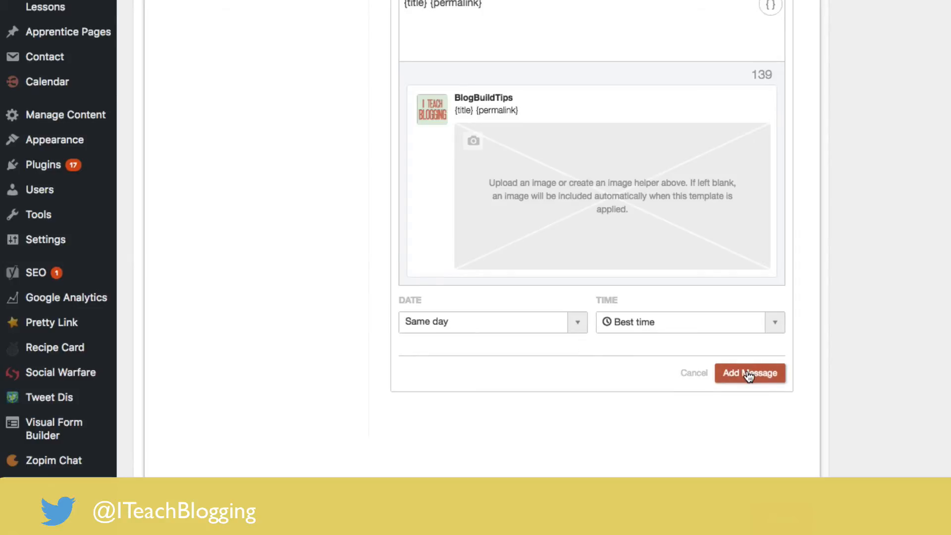
click(492, 321)
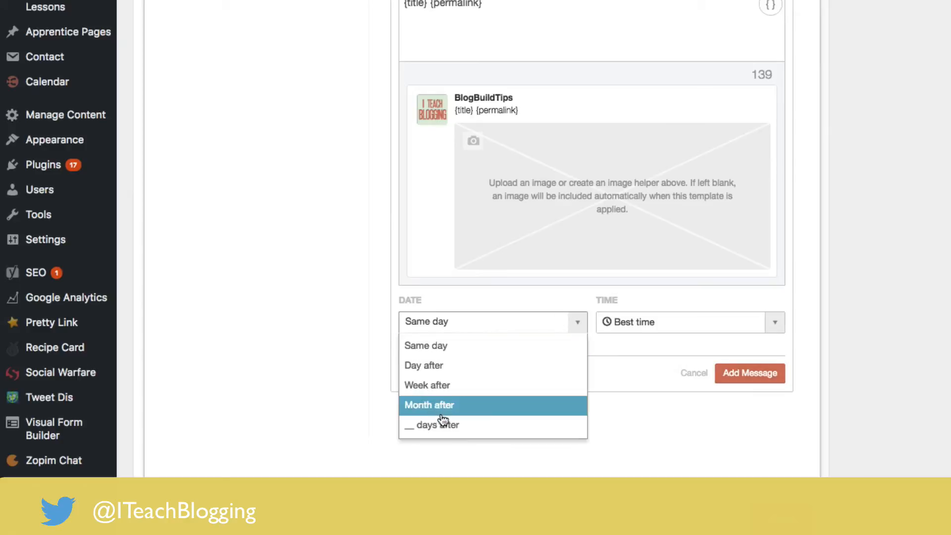
click(439, 425)
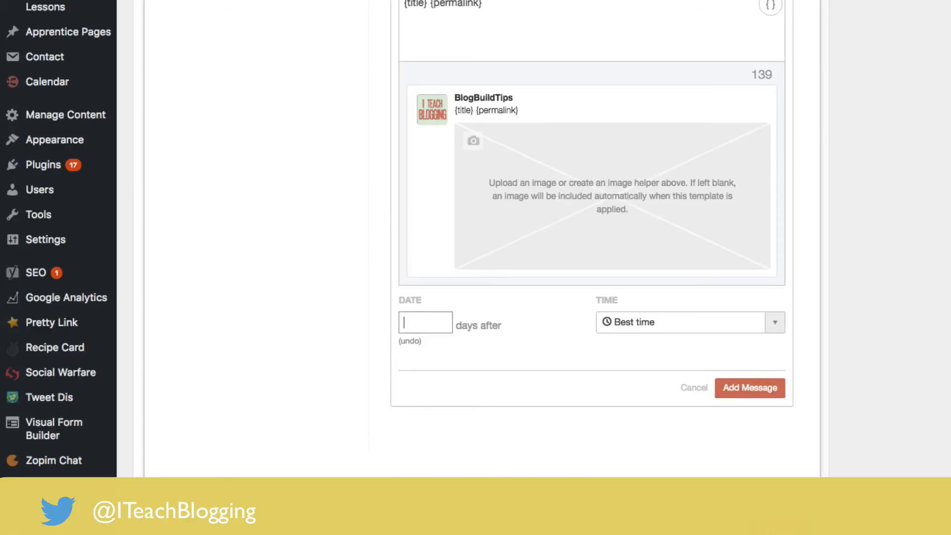
text(3)
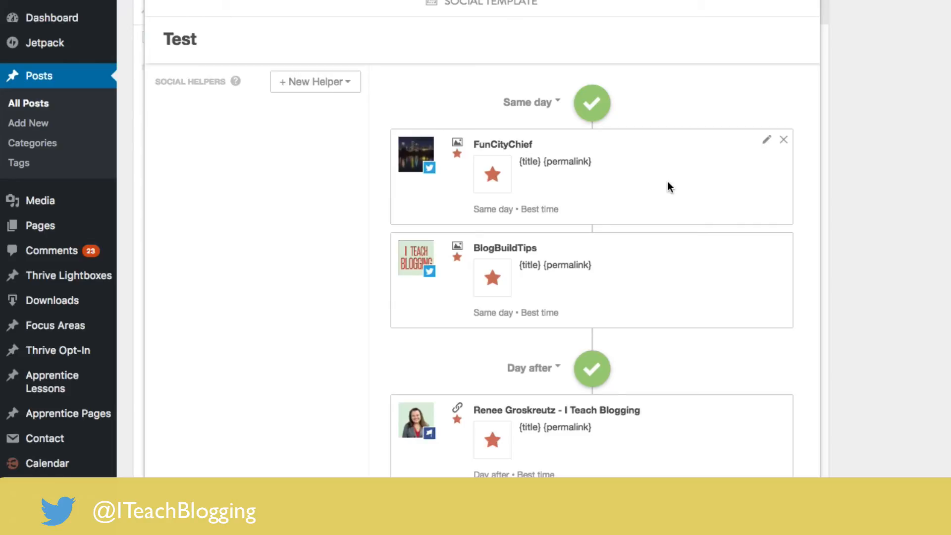
mouse_move(652, 214)
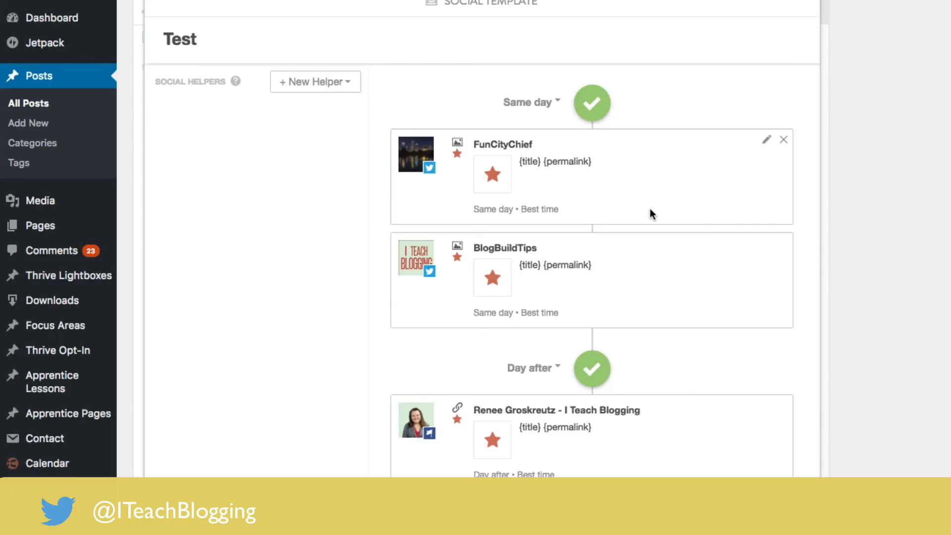
scroll(down, 3)
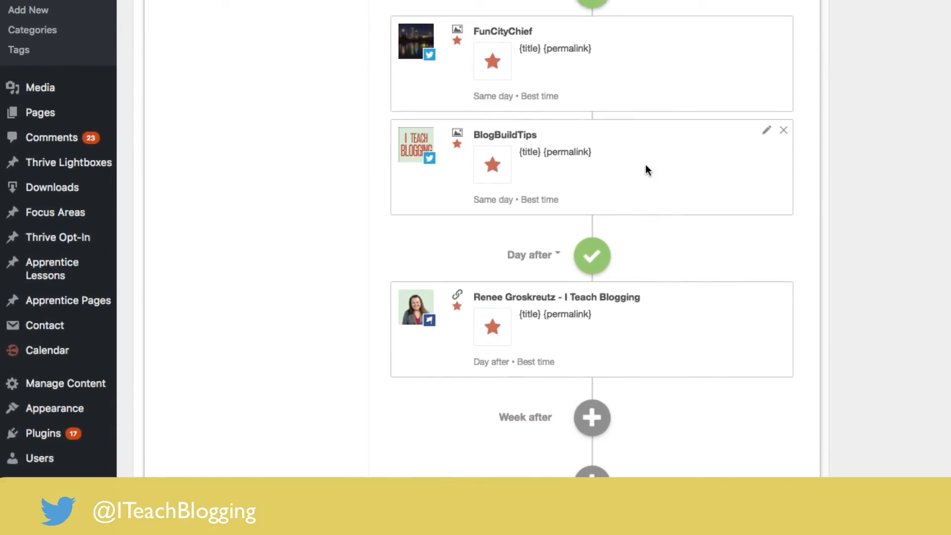
scroll(down, 3)
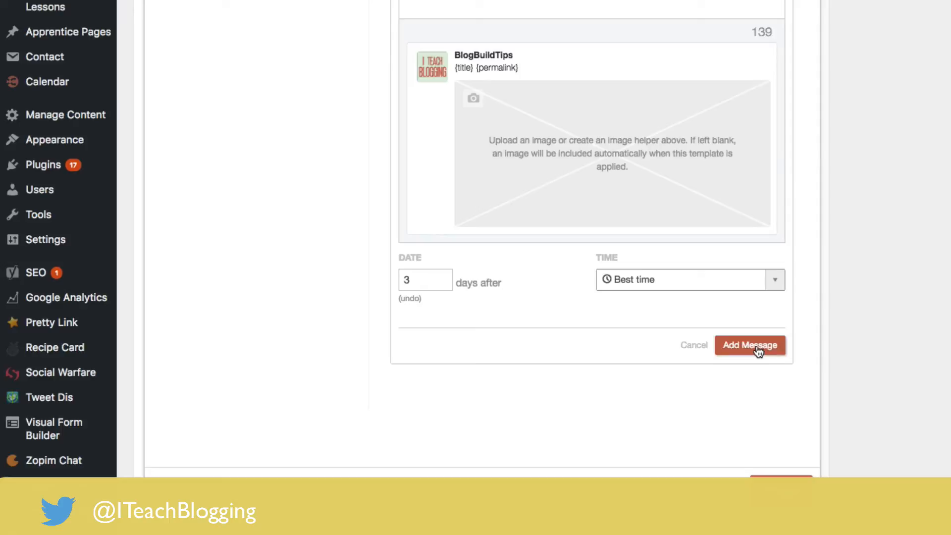
click(750, 344)
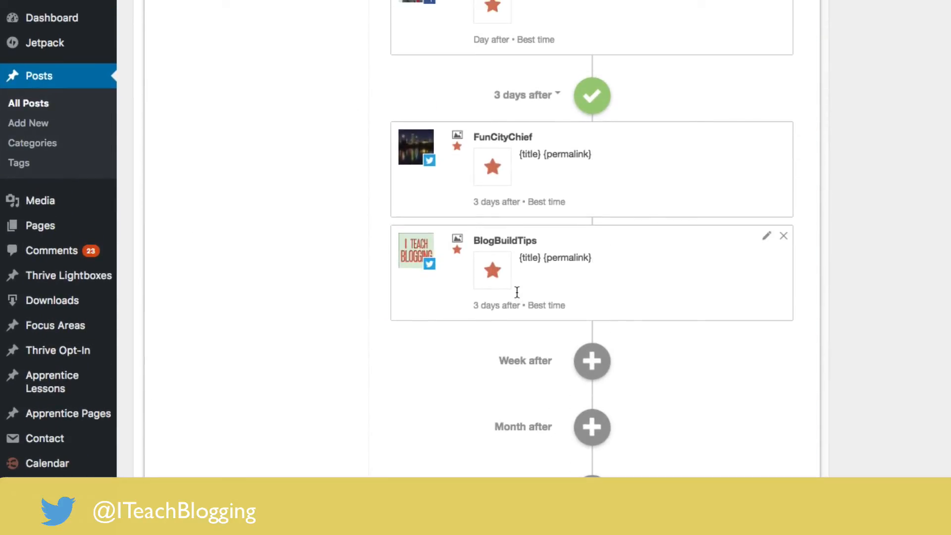
Step: Close the Test template editor to return to the post's Social Campaign overview
scroll(down, 3)
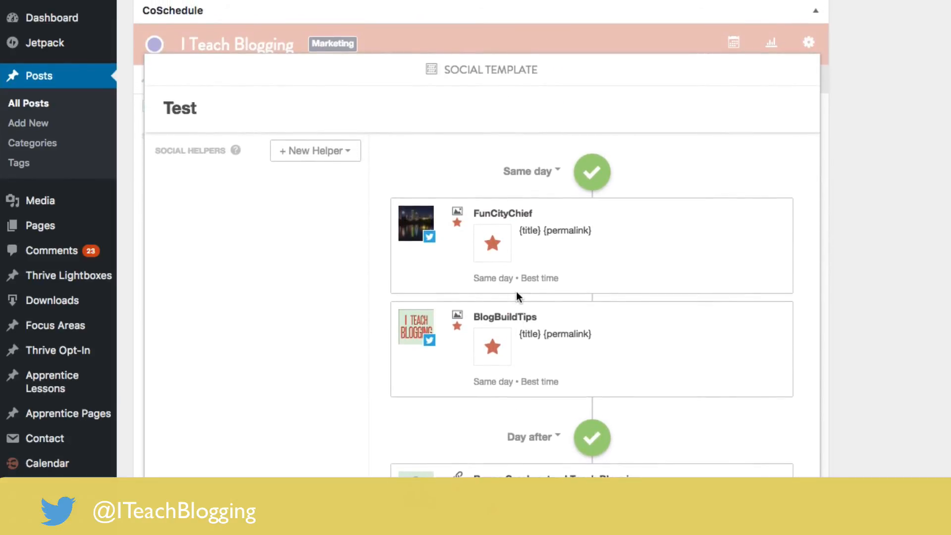
scroll(down, 3)
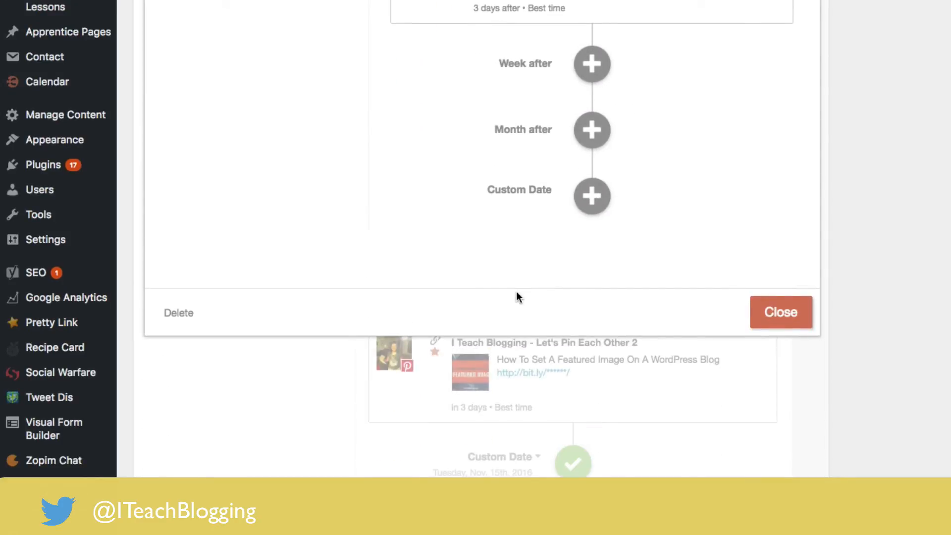
click(780, 312)
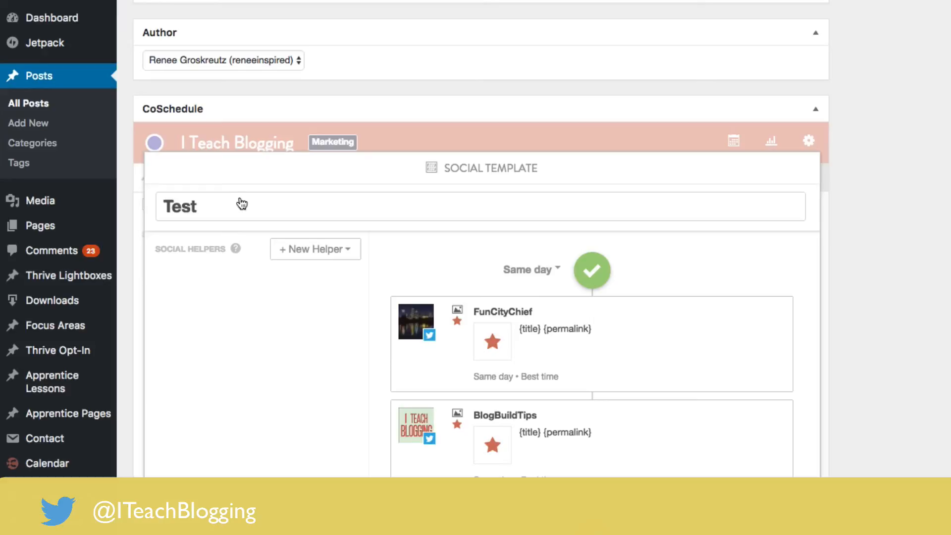
scroll(down, 3)
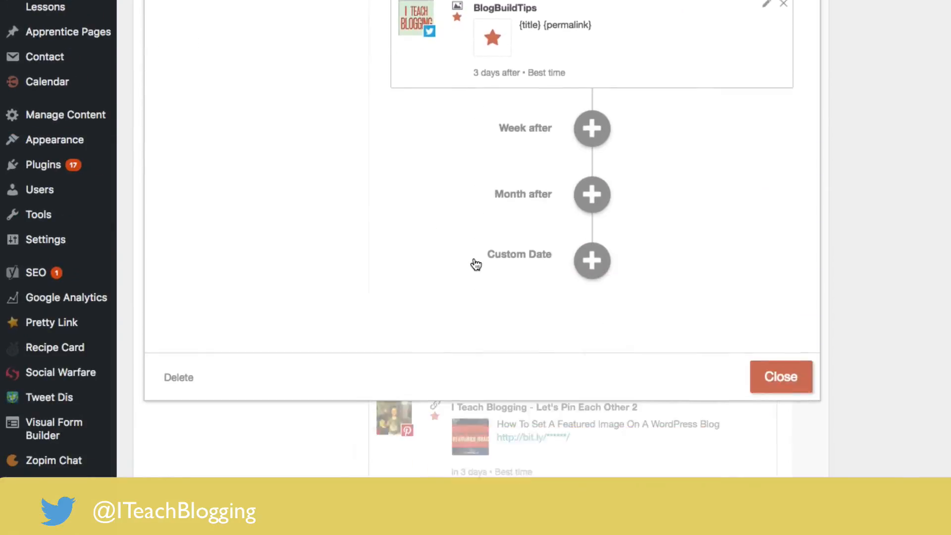
scroll(down, 3)
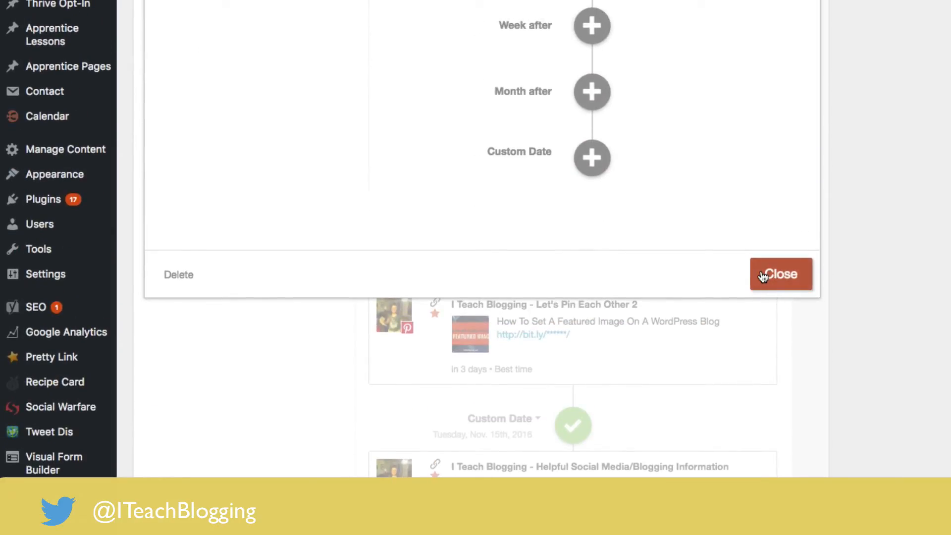
click(781, 274)
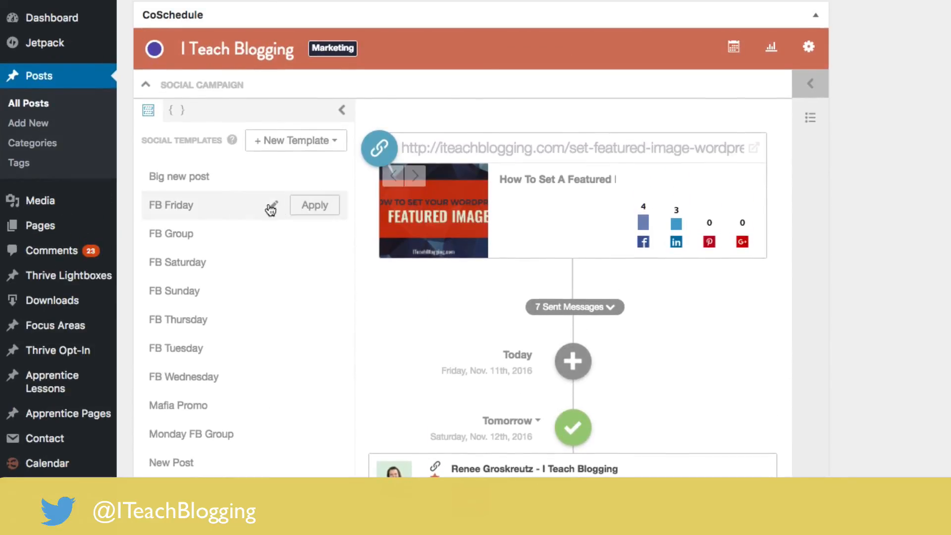
Step: Apply the Test template to the campaign, starting 28 days from now
scroll(down, 3)
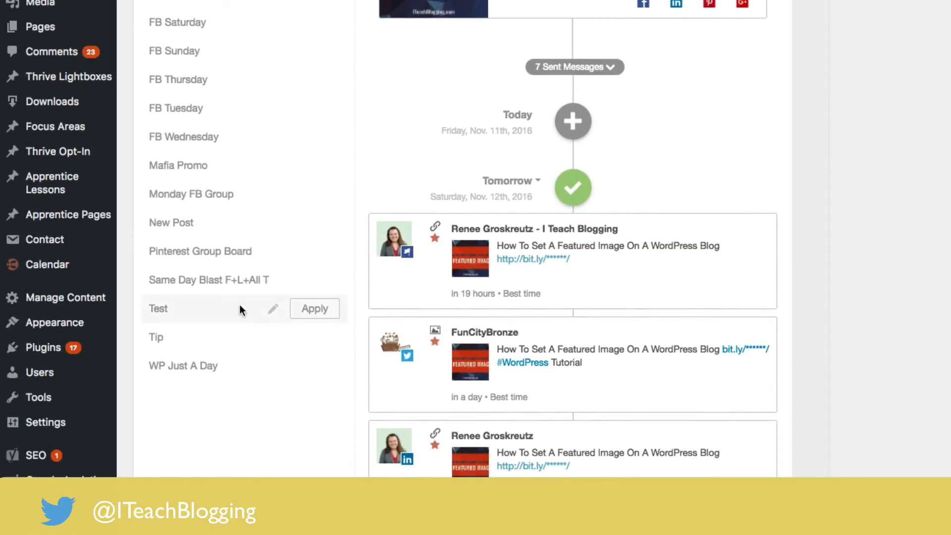
click(314, 308)
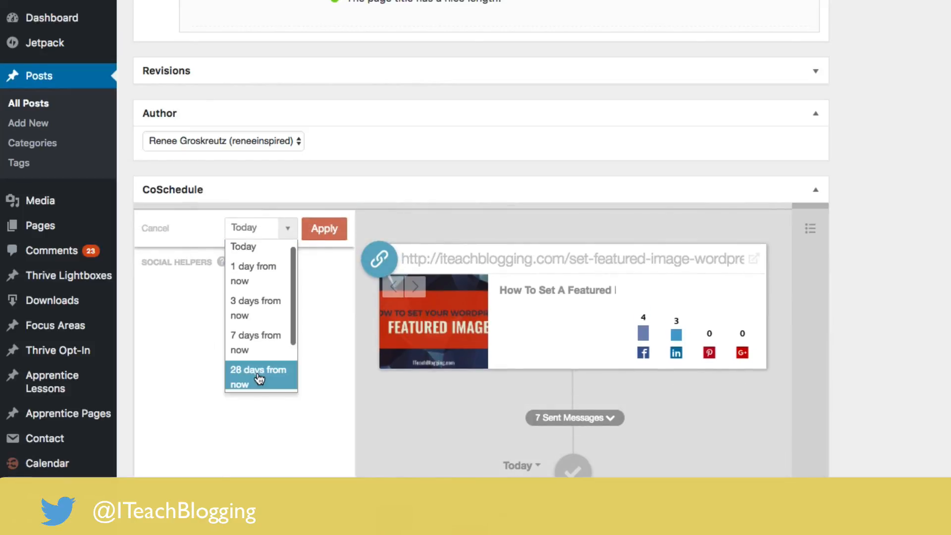
click(258, 377)
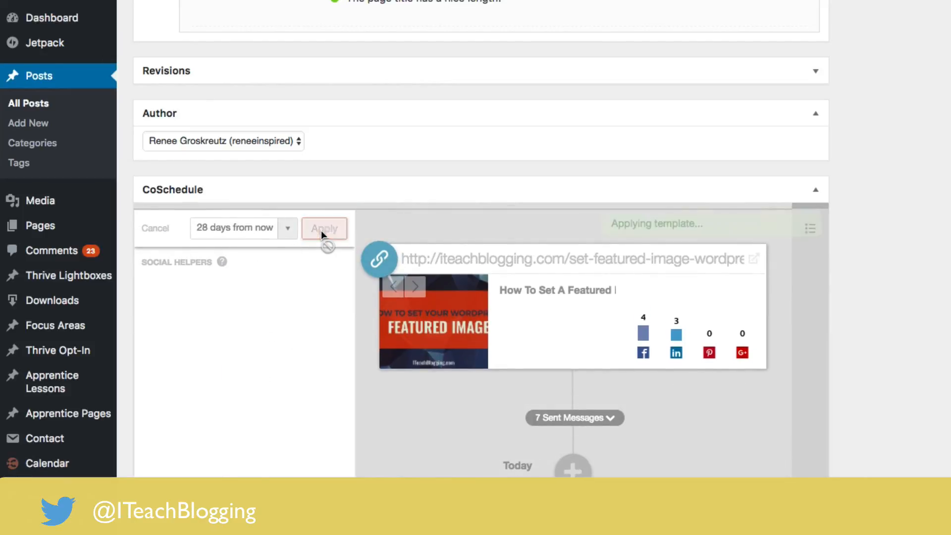
click(324, 228)
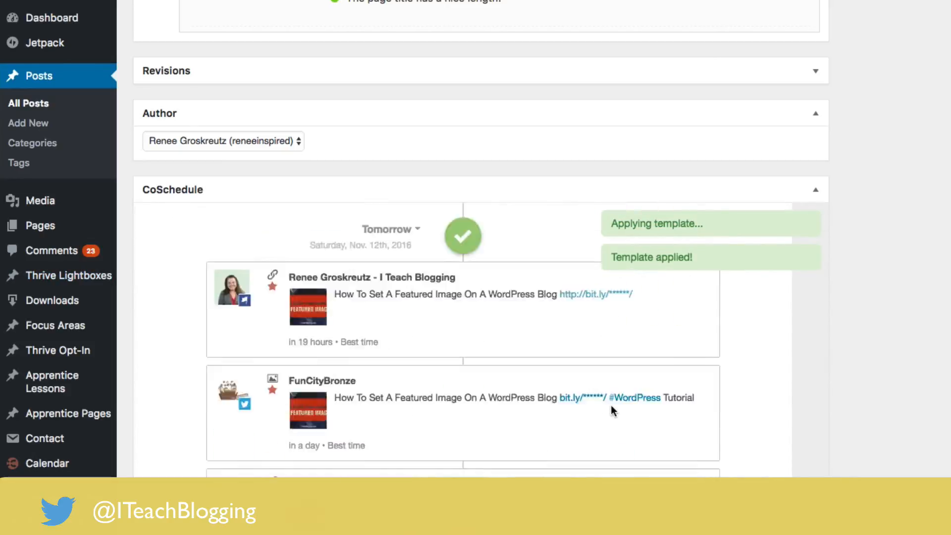
scroll(down, 3)
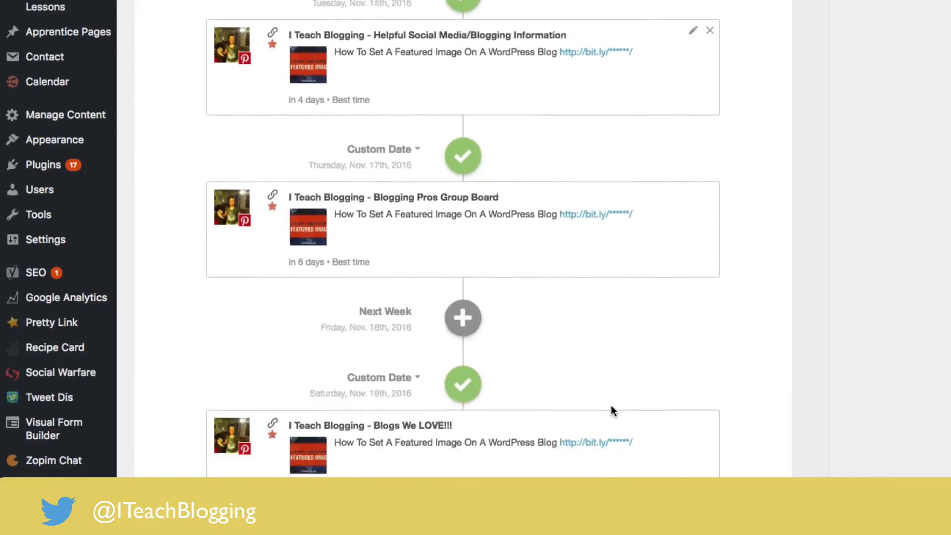
scroll(down, 3)
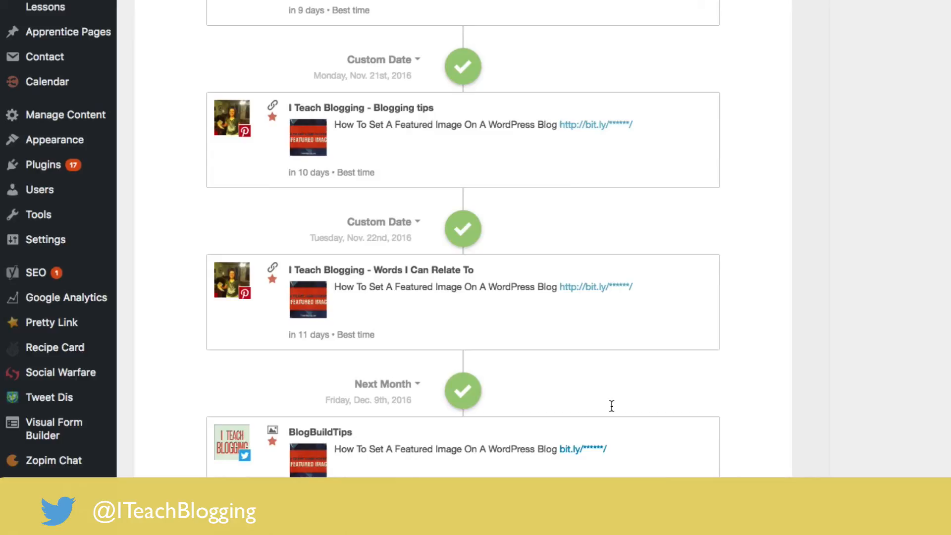
scroll(down, 3)
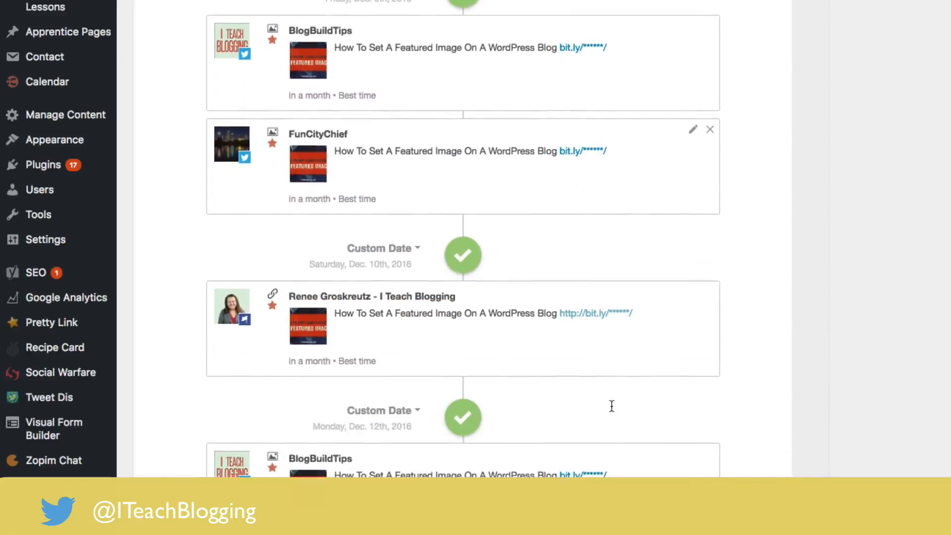
scroll(down, 3)
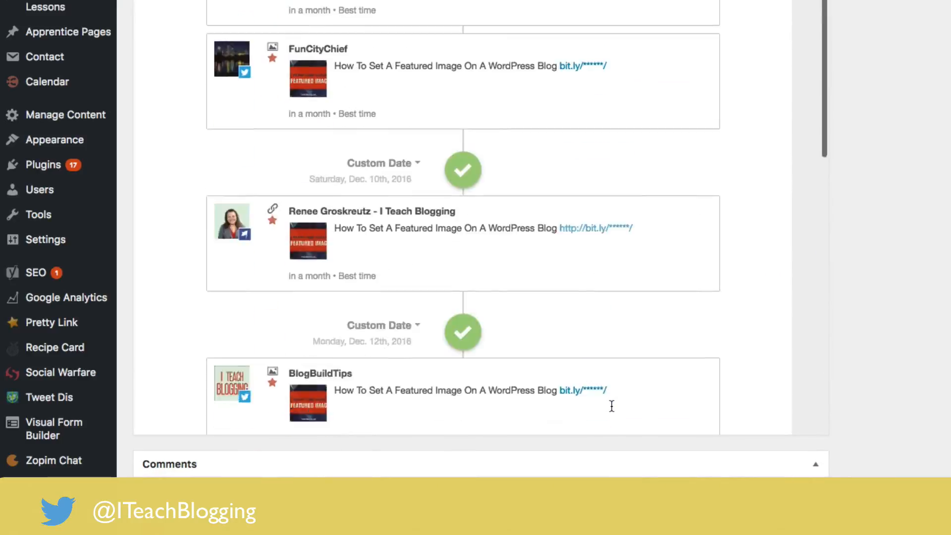
scroll(up, 3)
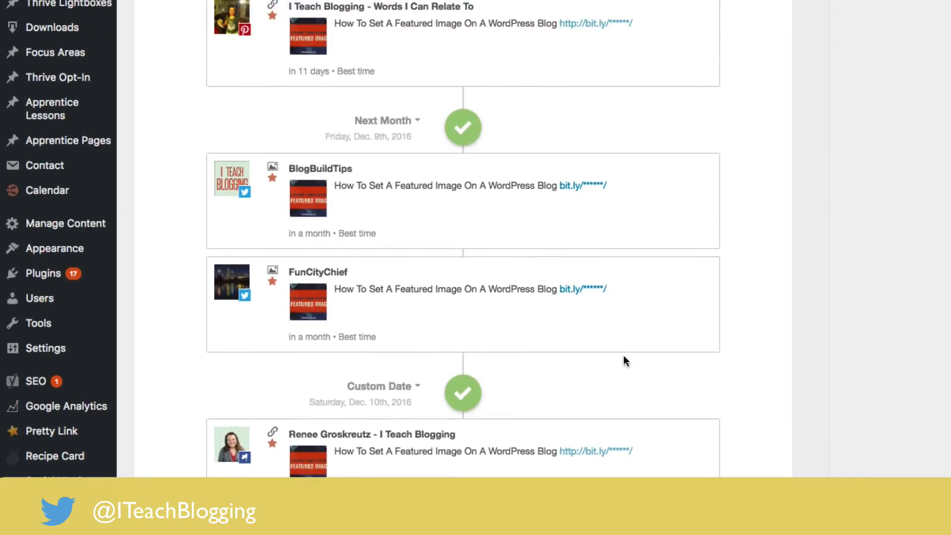
scroll(down, 3)
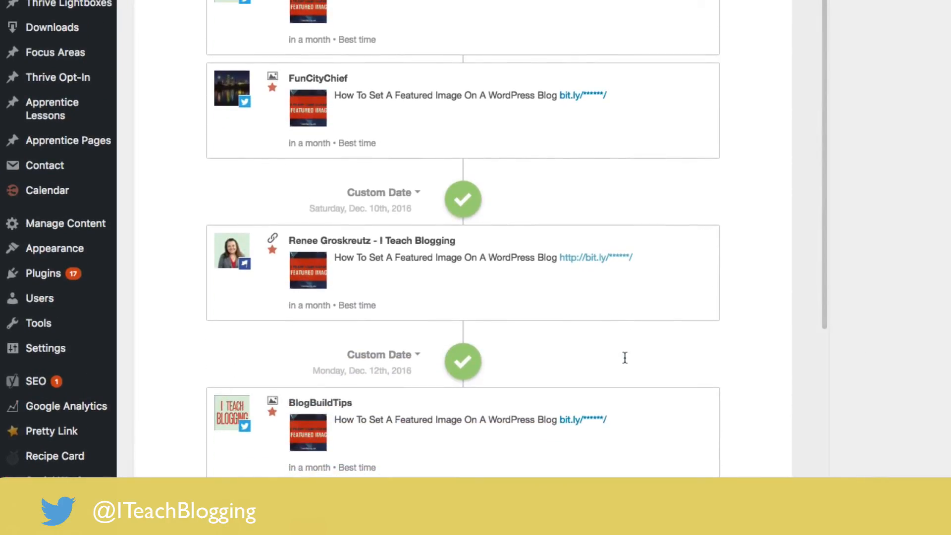
mouse_move(624, 362)
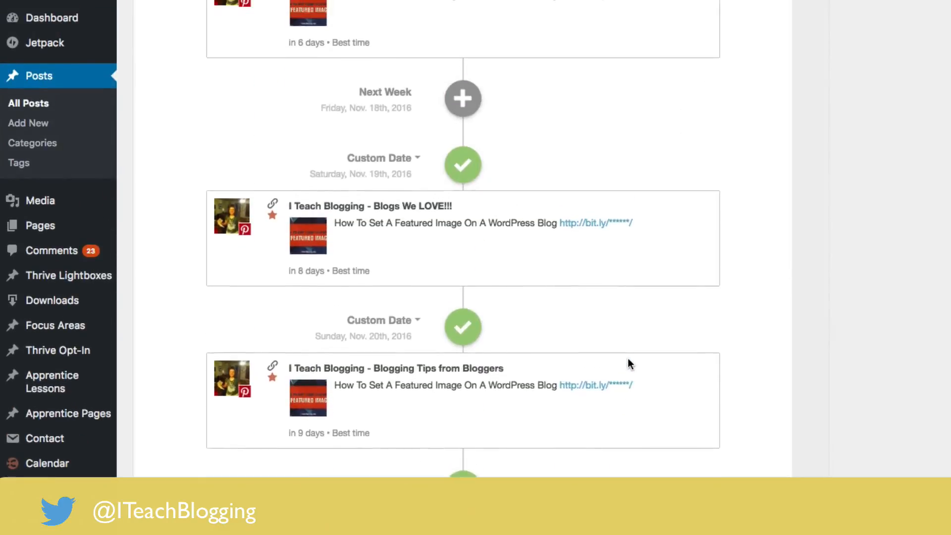
scroll(down, 3)
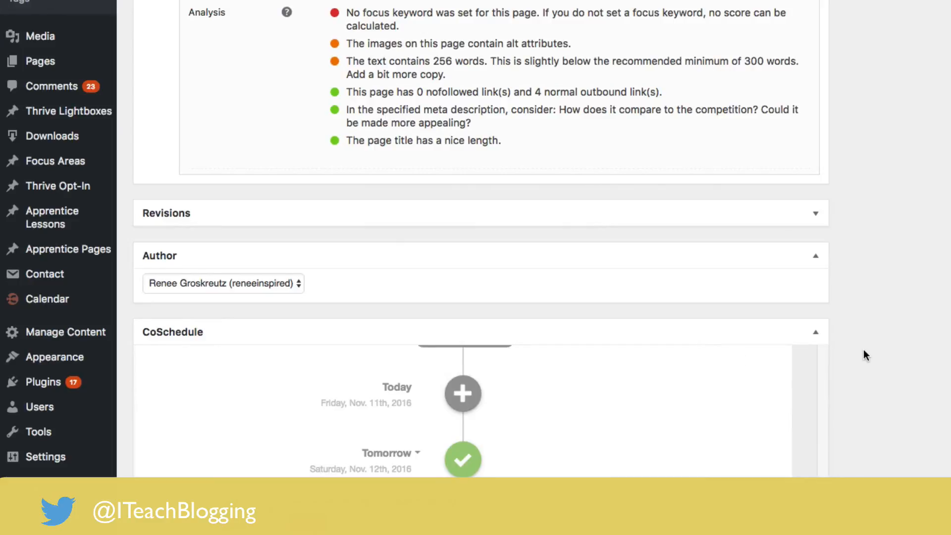
scroll(down, 3)
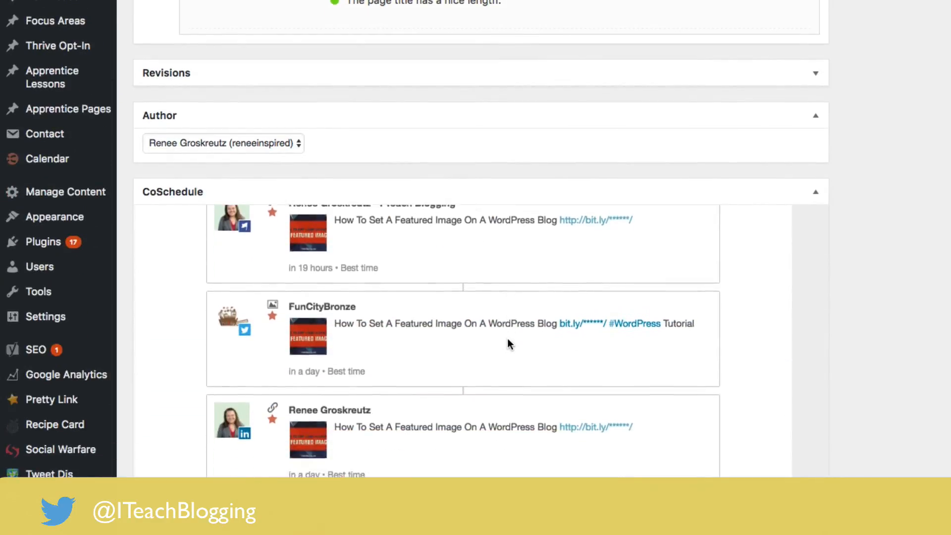
scroll(down, 3)
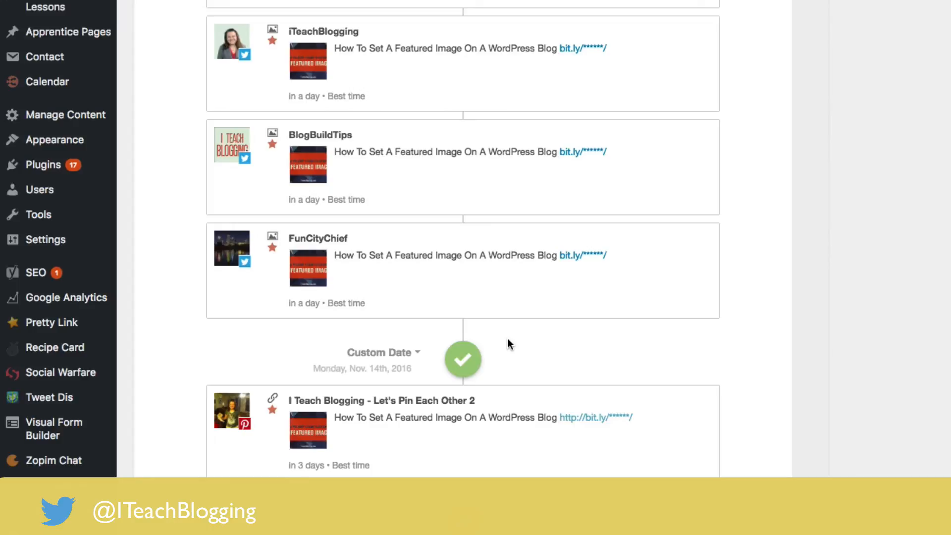
scroll(down, 3)
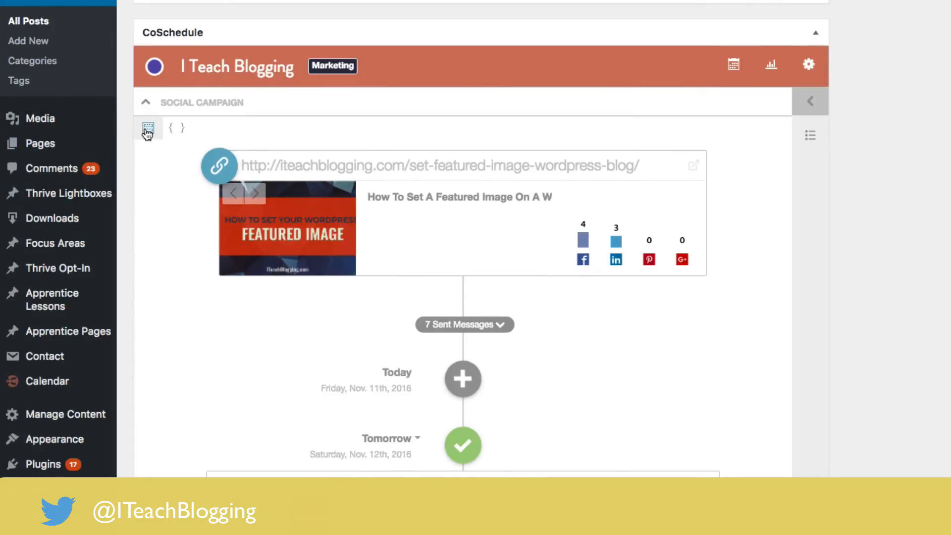
Step: Reopen the Social Templates panel beside the campaign and scroll through tomorrow's scheduled messages
click(147, 128)
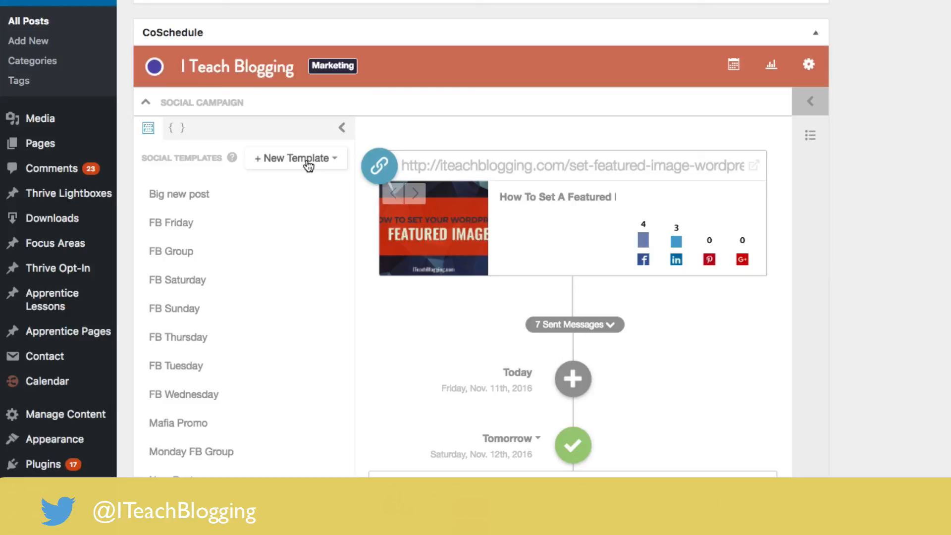
scroll(down, 3)
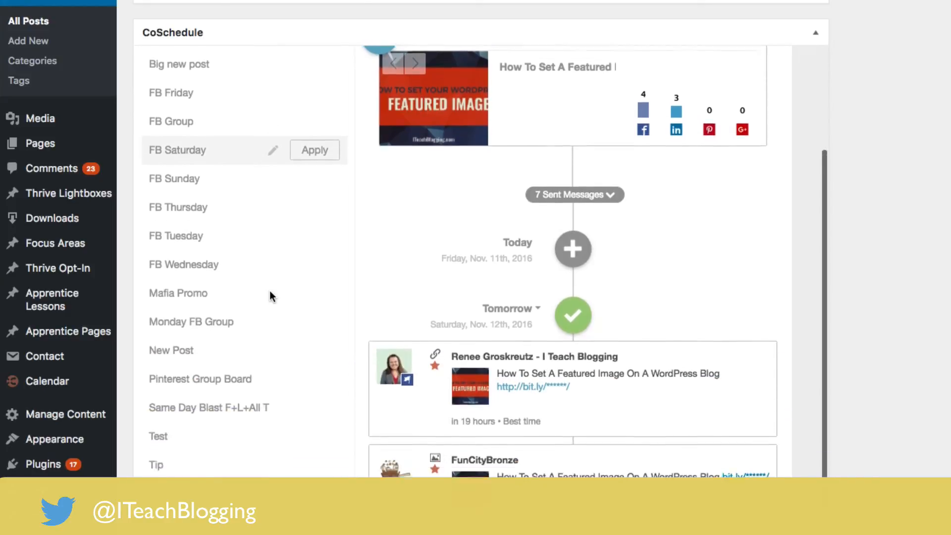
scroll(down, 3)
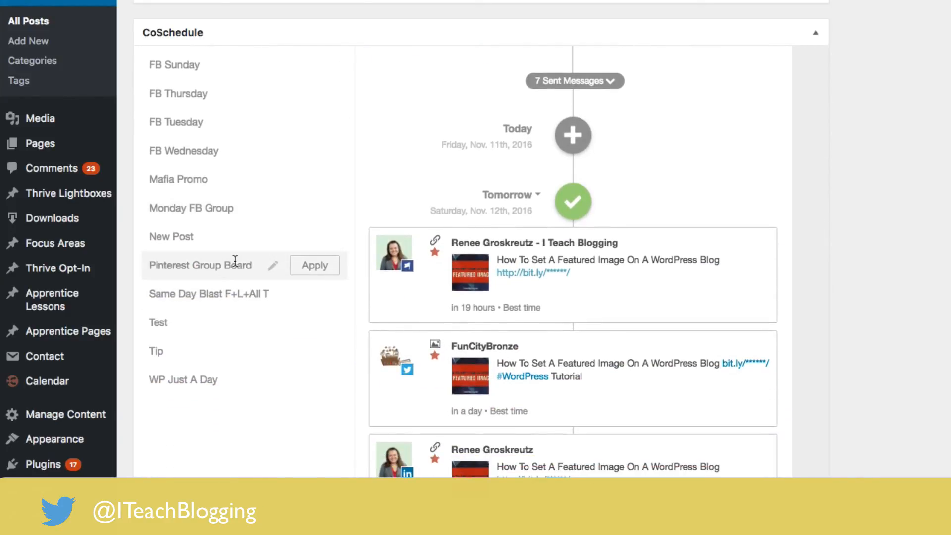